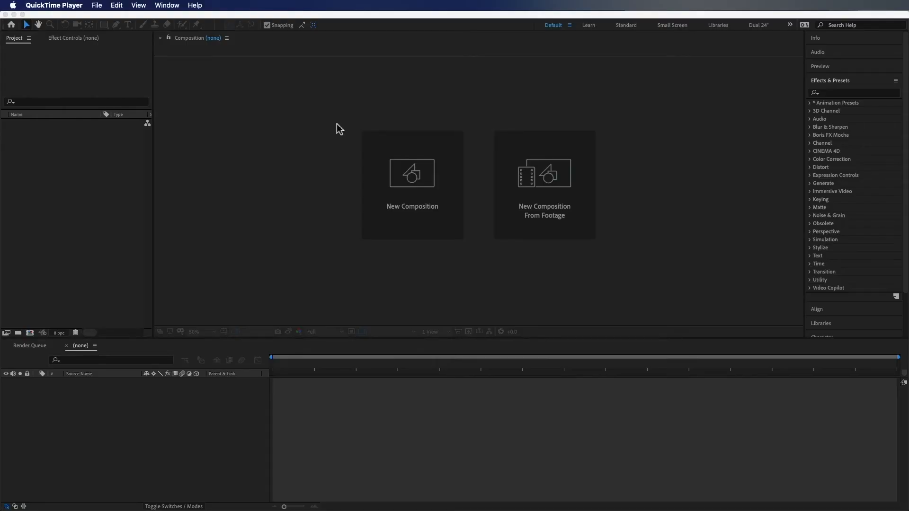
mouse_move(415, 106)
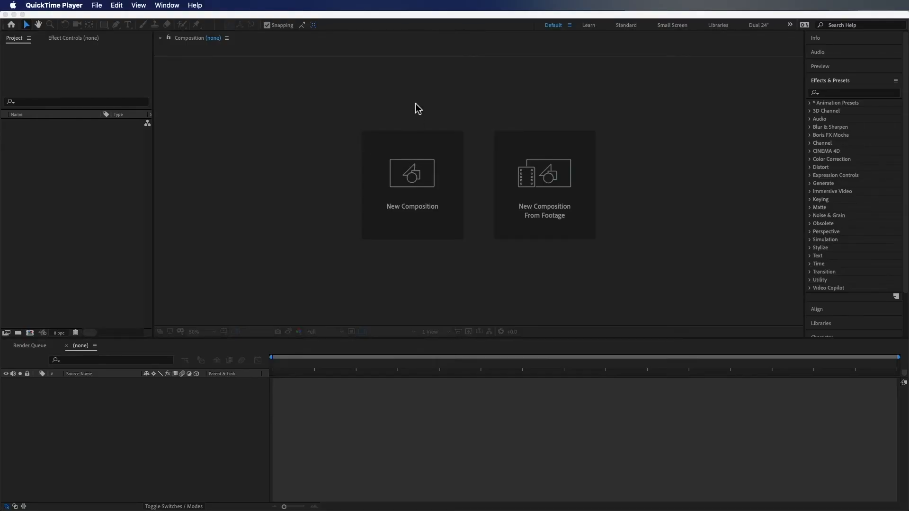
Step: Start a new 1920×1080, 30 fps composition named Poloroid
click(412, 186)
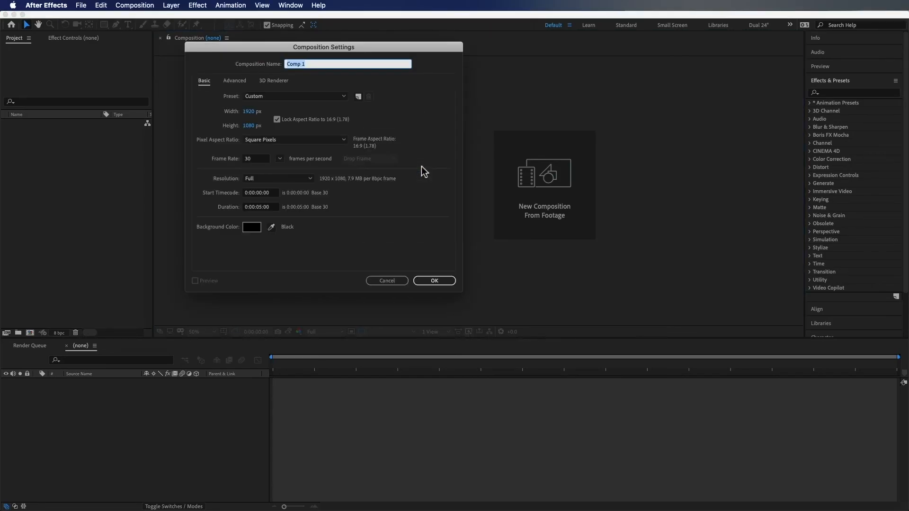
text(Poloroid)
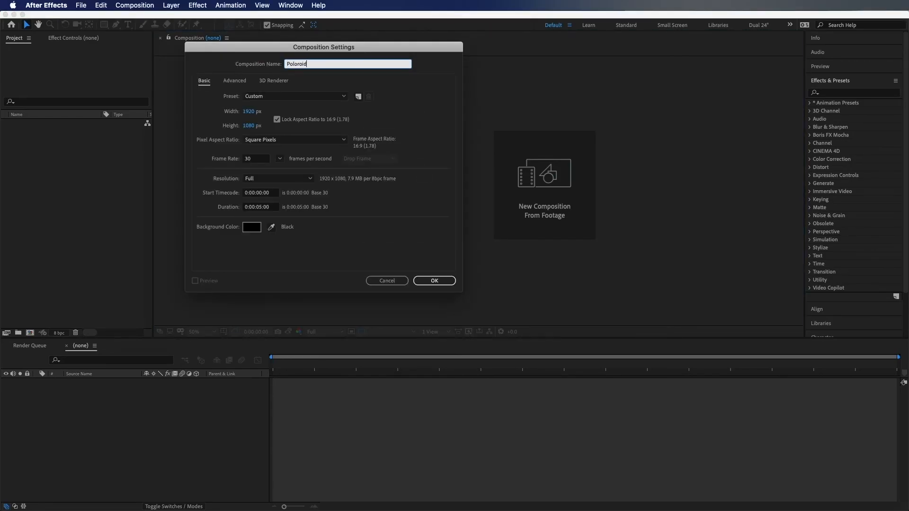
Step: Confirm the composition and rotate the Polaroid photo upright at 42% scale
click(433, 280)
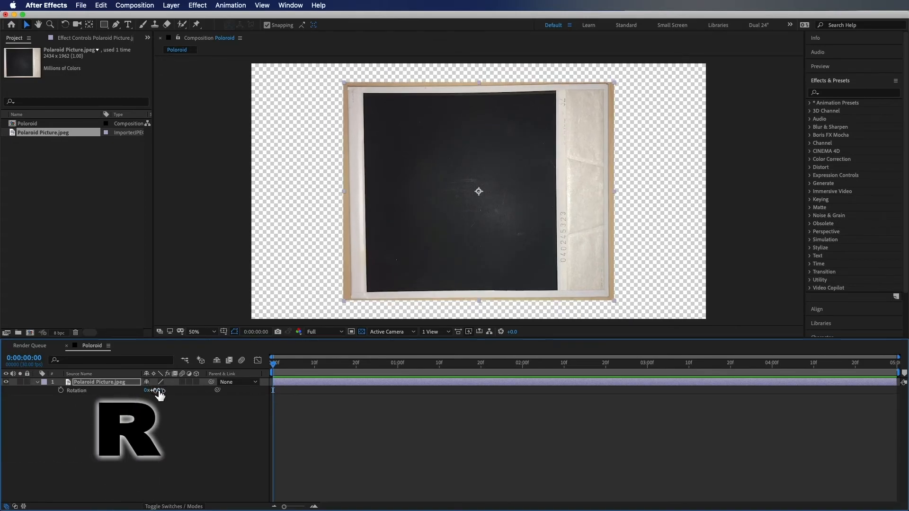
drag(150, 389, 191, 389)
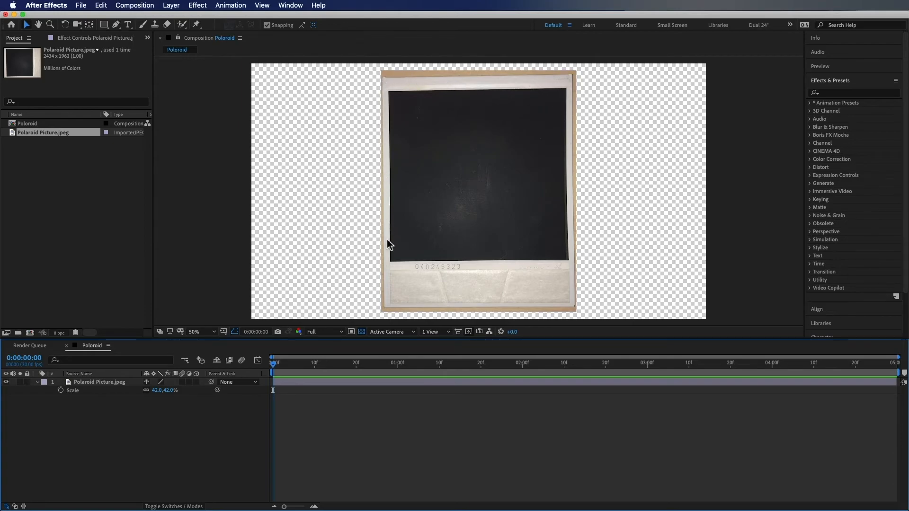
mouse_move(586, 134)
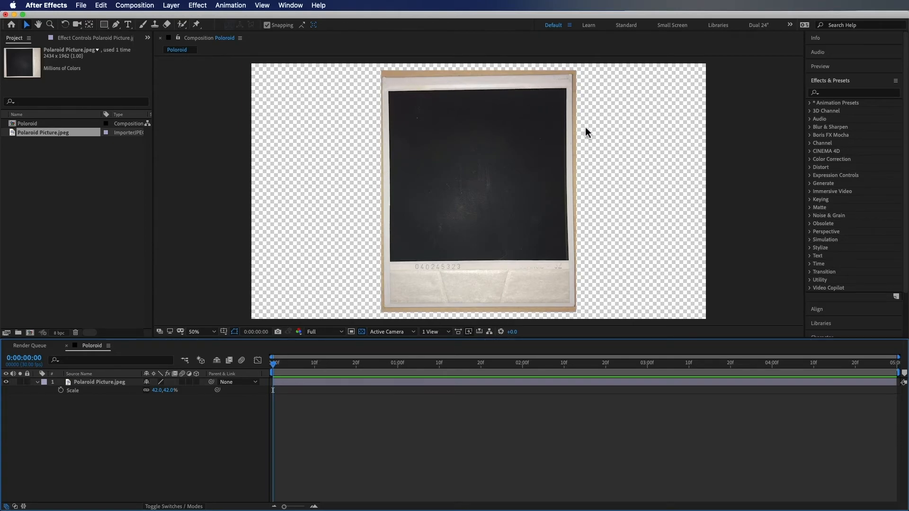
click(204, 332)
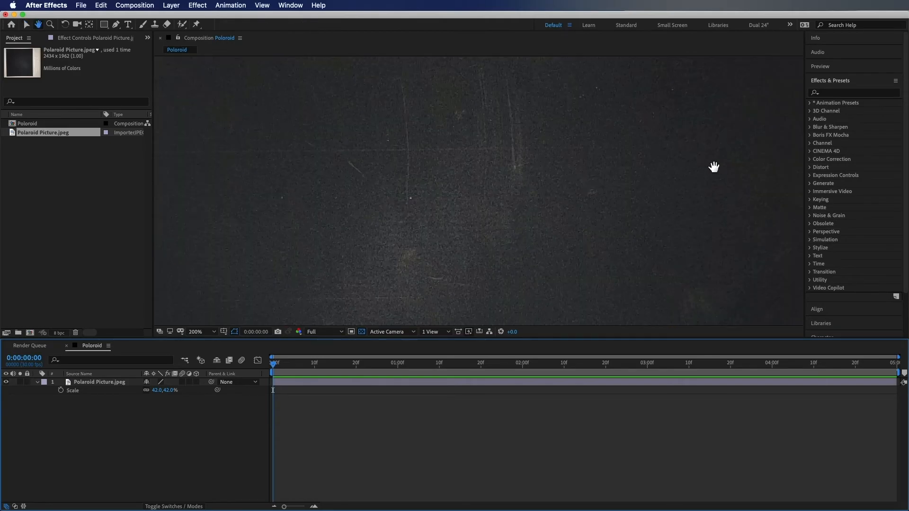
drag(714, 167, 570, 197)
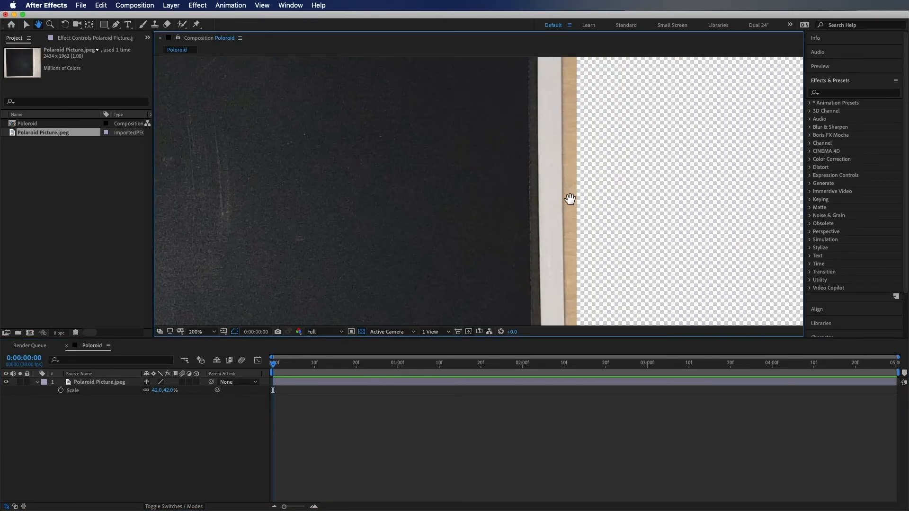
click(207, 331)
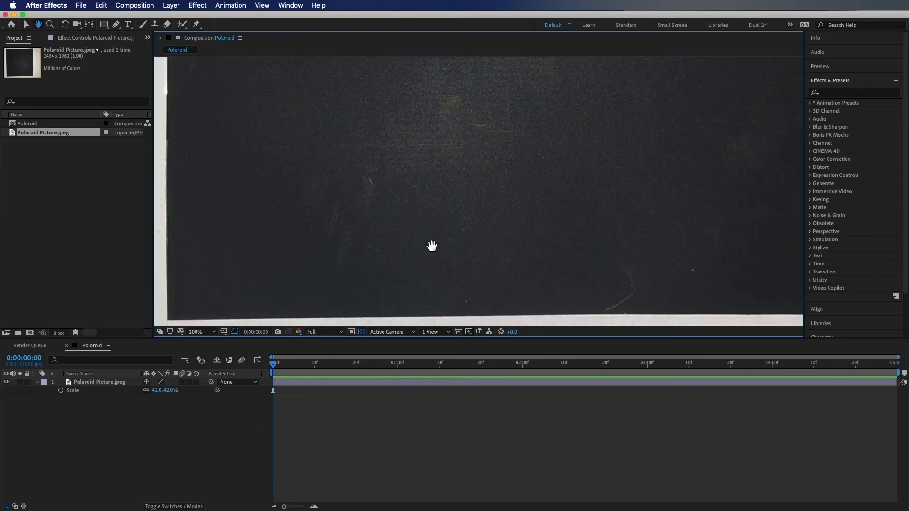
drag(432, 245, 451, 188)
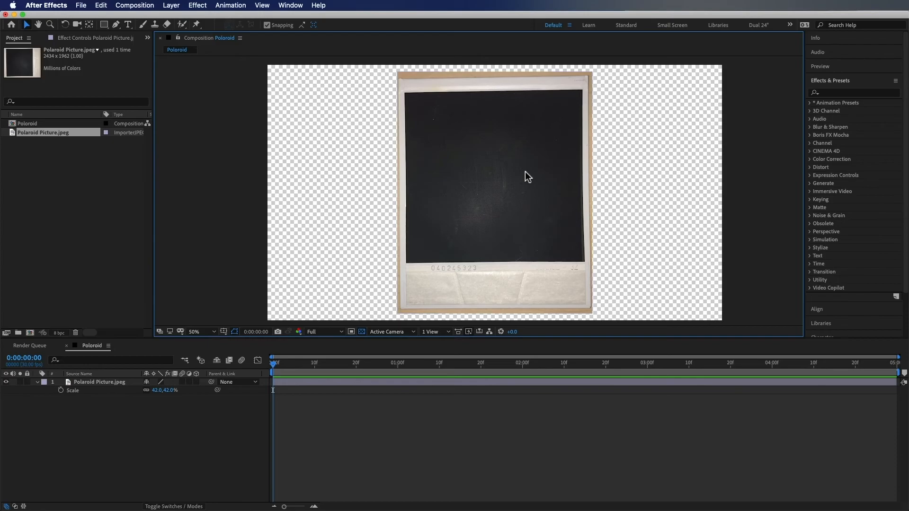
mouse_move(108, 387)
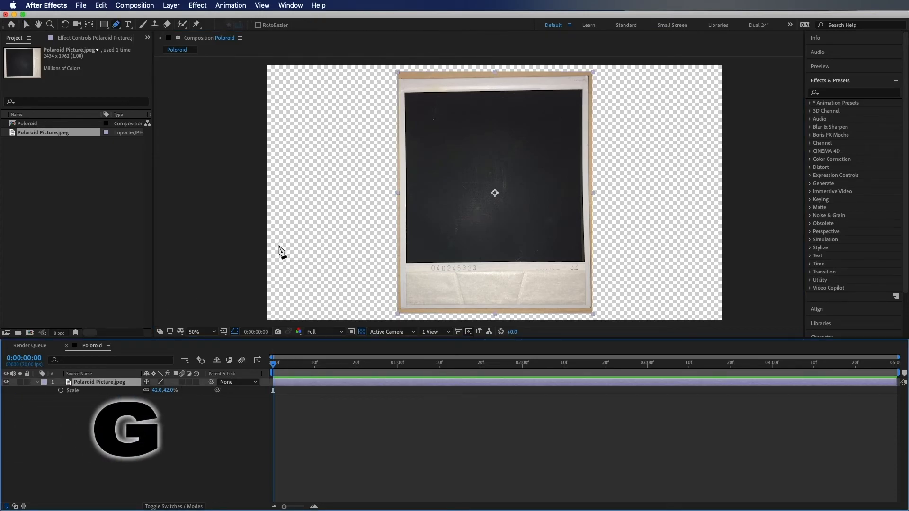
Step: Close a Pen mask around the frame's corners and fit the comp in view
click(205, 332)
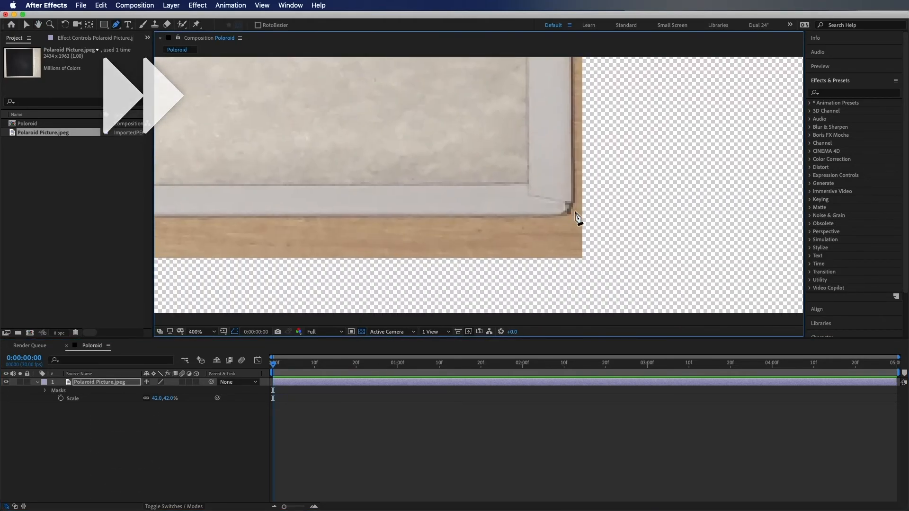
click(214, 333)
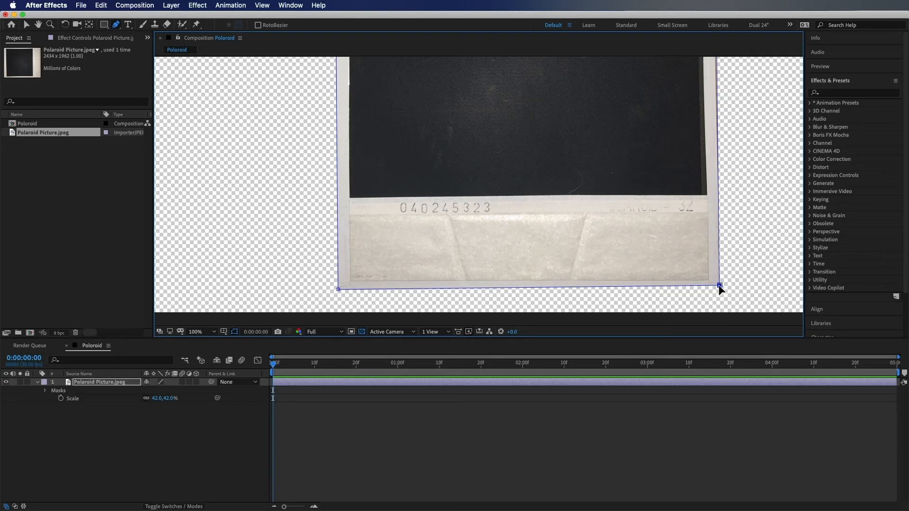
mouse_move(722, 291)
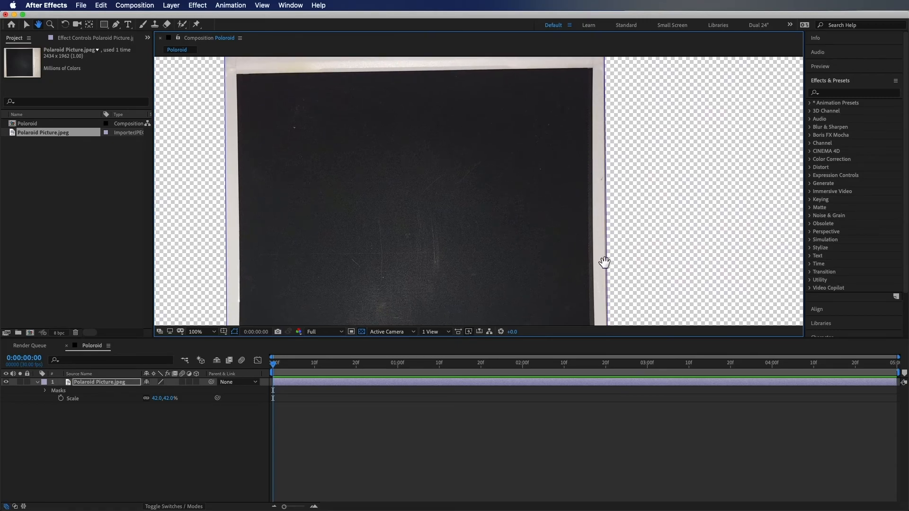
click(116, 25)
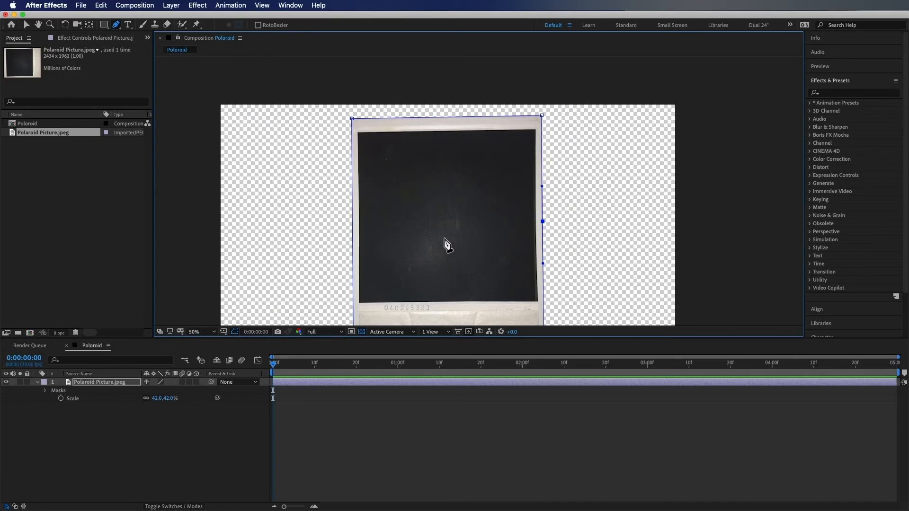
key(Alt+/)
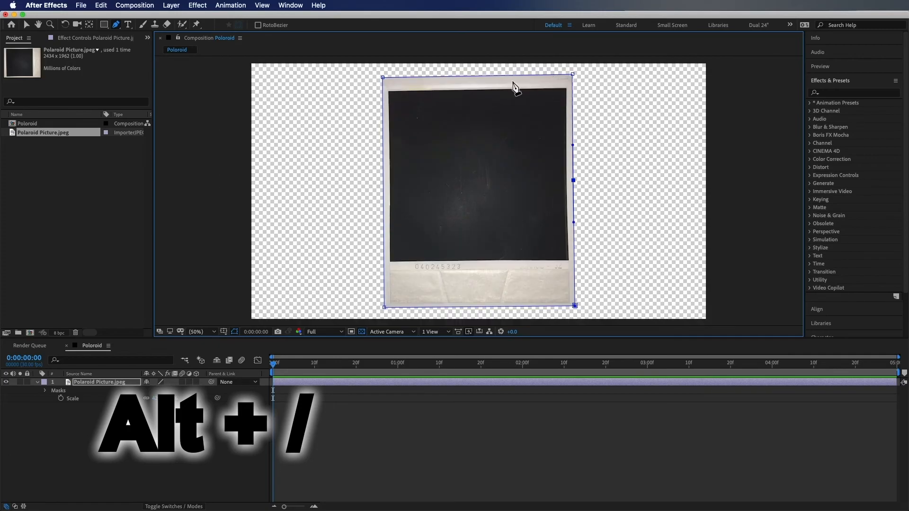
mouse_move(500, 169)
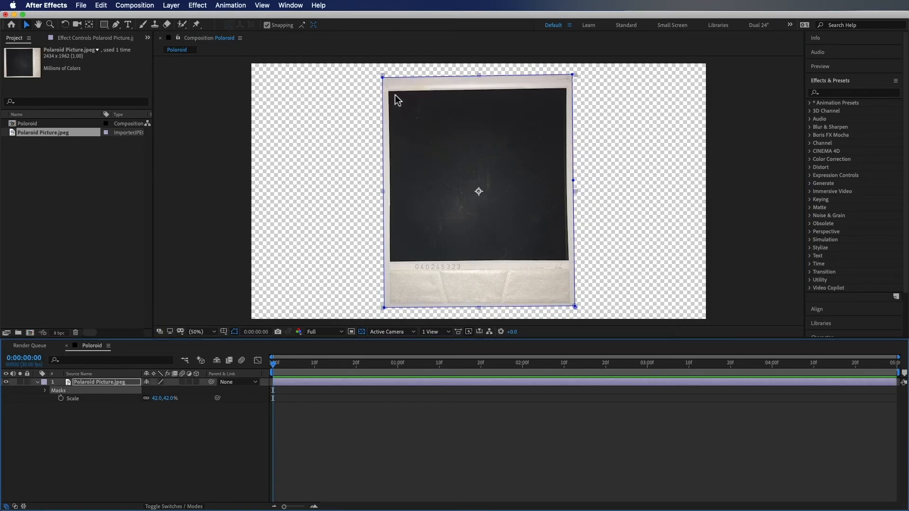
mouse_move(468, 262)
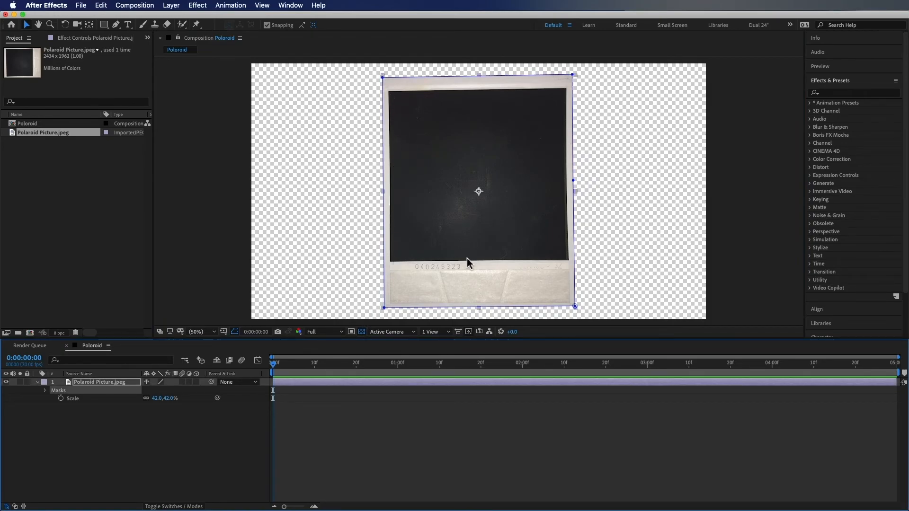
mouse_move(411, 205)
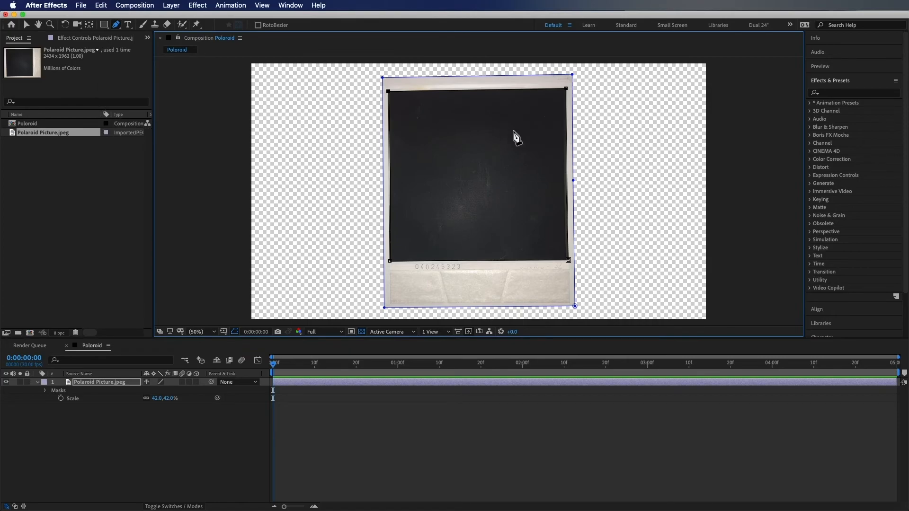
mouse_move(95, 376)
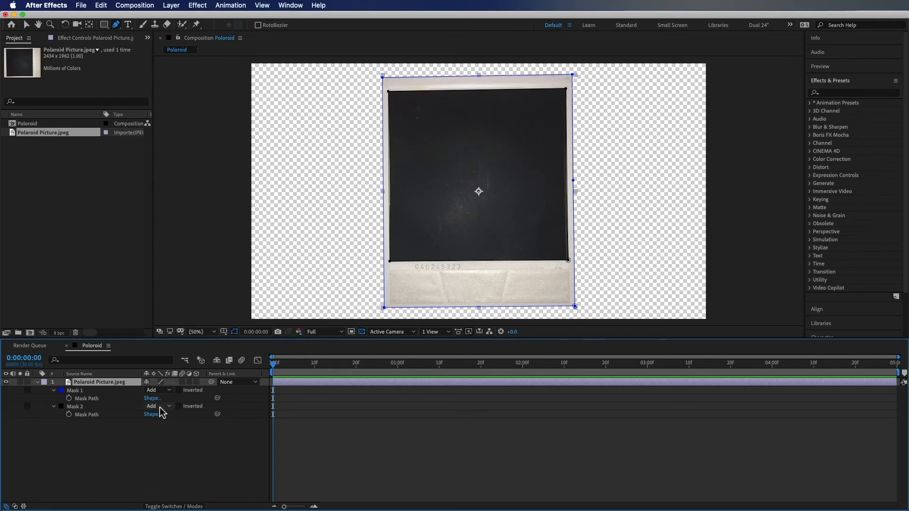
Step: Switch Mask 2 from Add to Subtract so the photo area is cut out
click(157, 407)
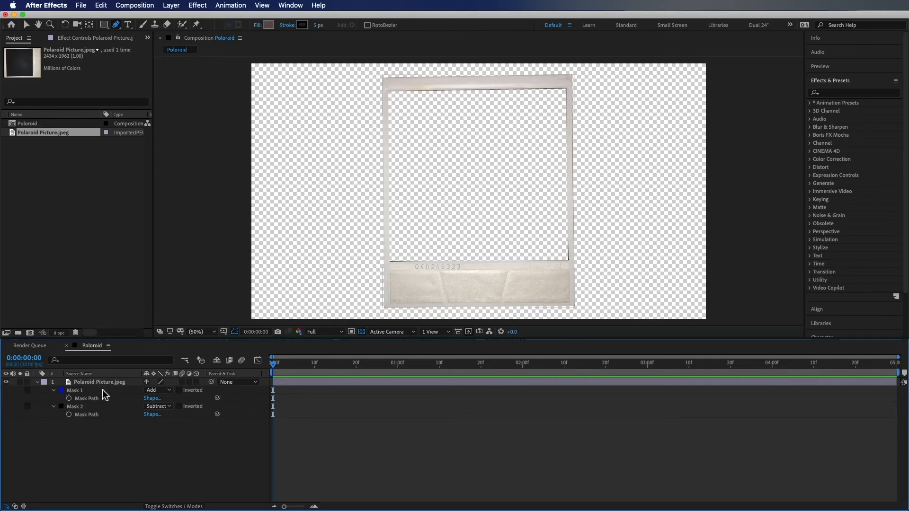
click(99, 381)
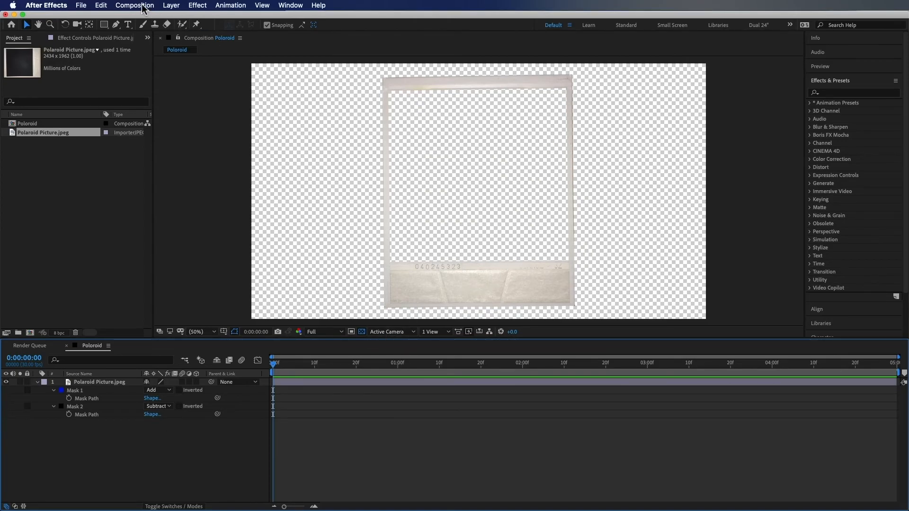
Step: Queue the comp, choose PNG Sequence as the output format and render it
click(135, 5)
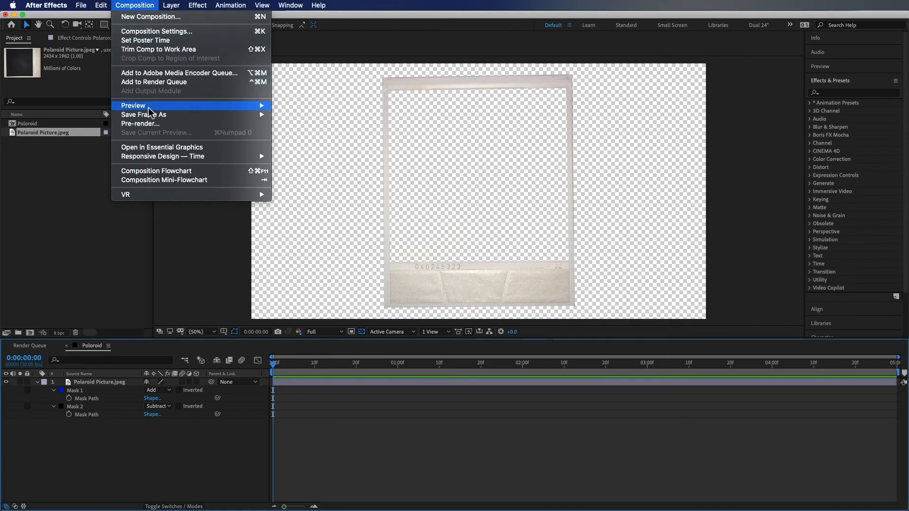
mouse_move(156, 115)
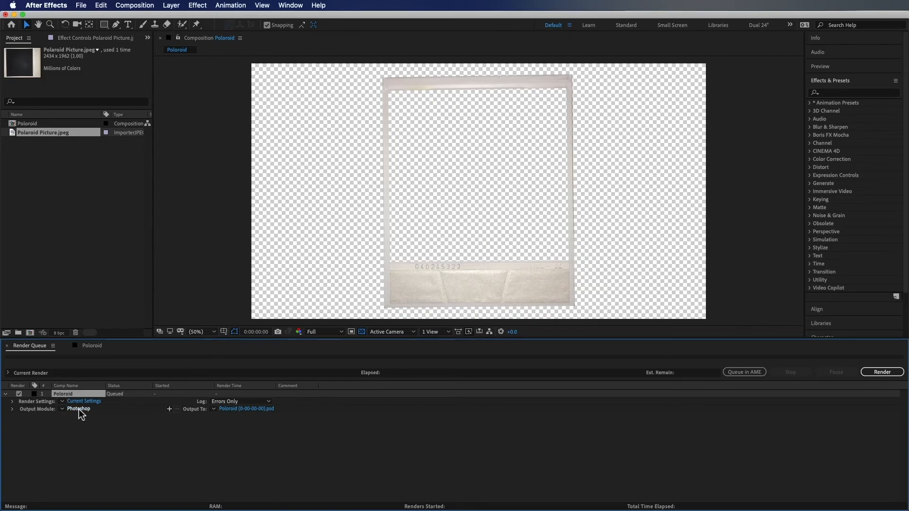
click(78, 409)
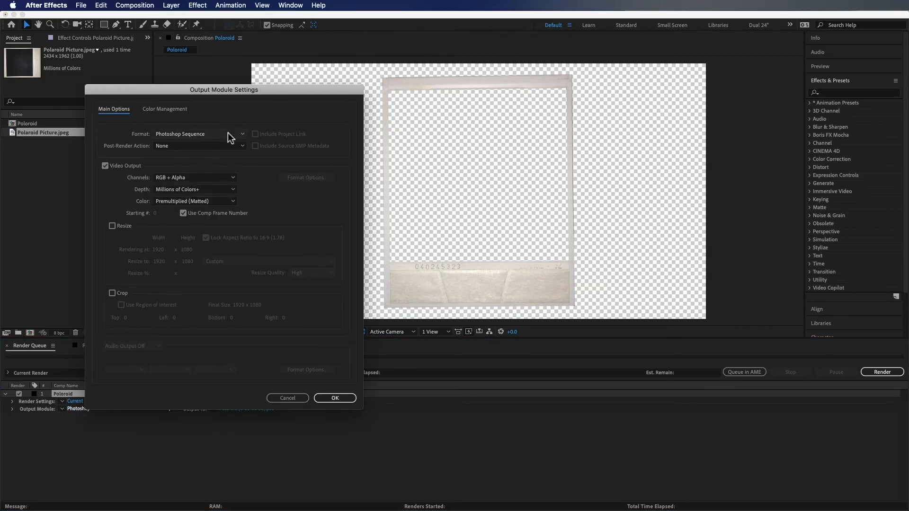
mouse_move(216, 189)
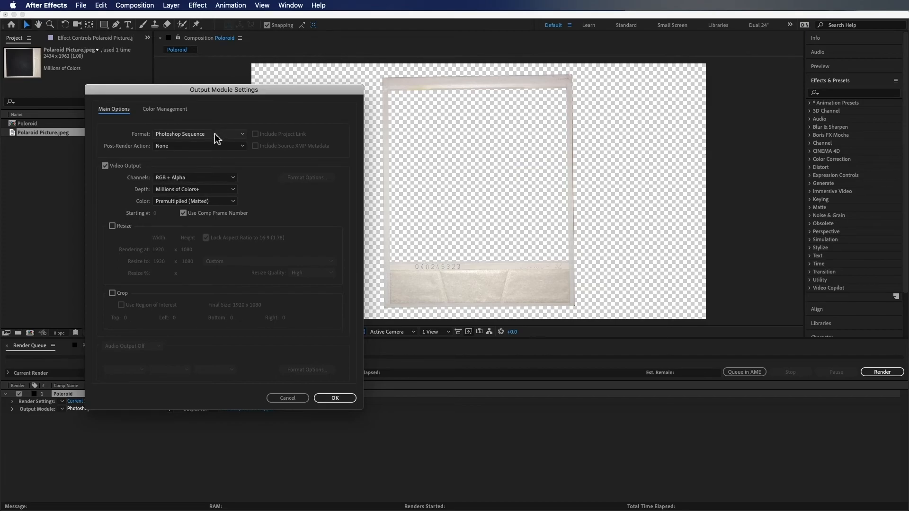
click(199, 135)
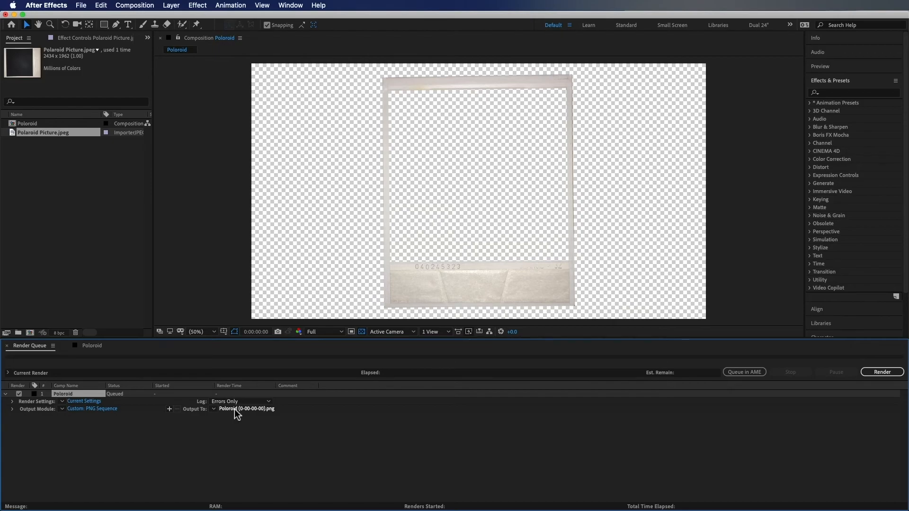
click(882, 371)
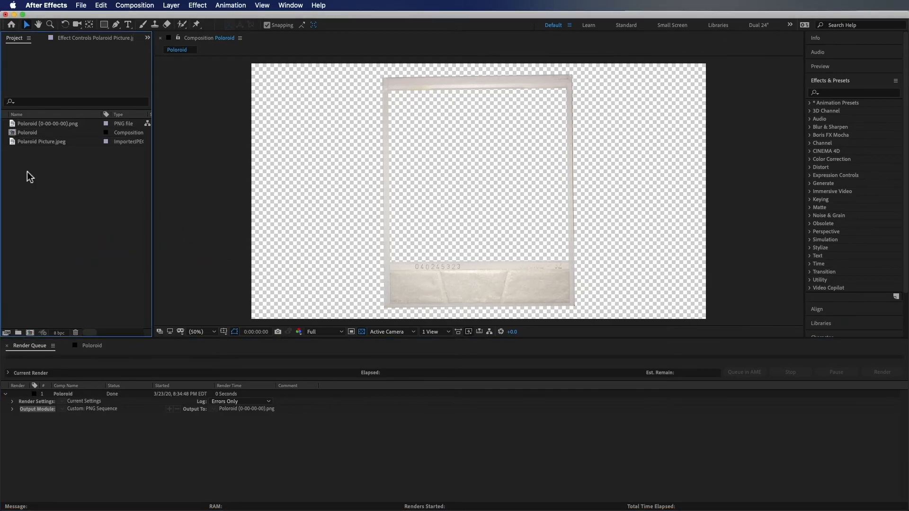
Step: Return to the Poloroid timeline and collapse the picture layer's mask properties
click(92, 345)
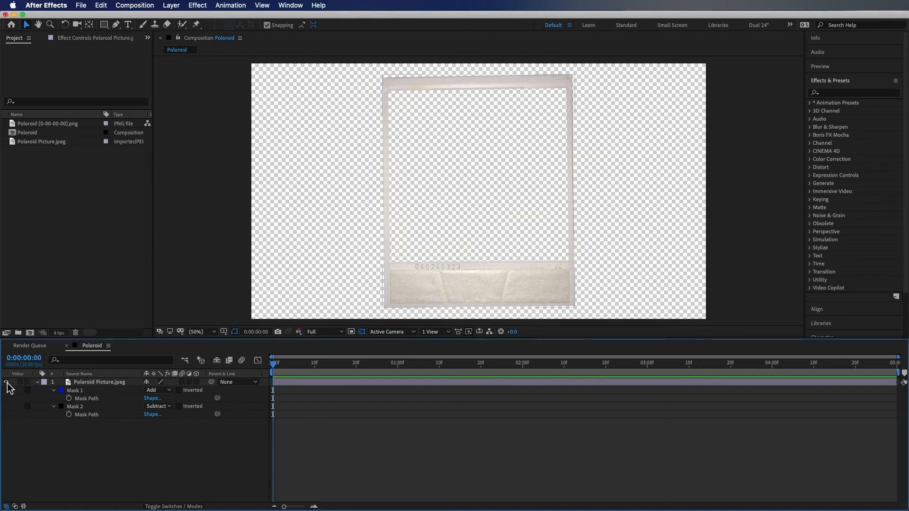
click(47, 123)
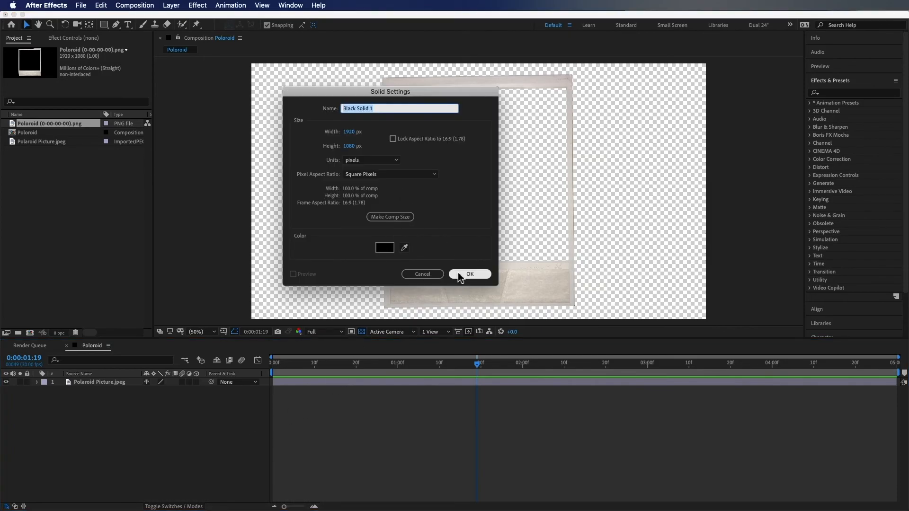
Step: Create Black Solid 1 at comp size and move it below the picture layer
click(470, 275)
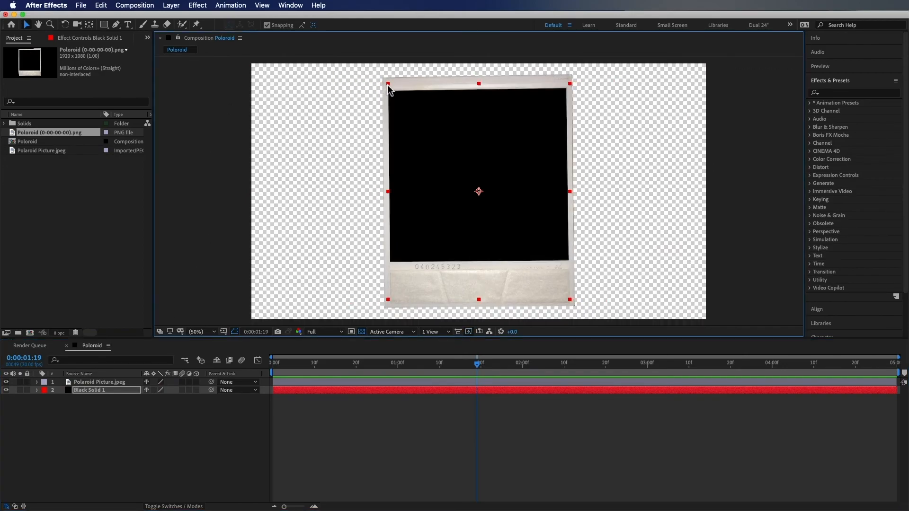
mouse_move(569, 84)
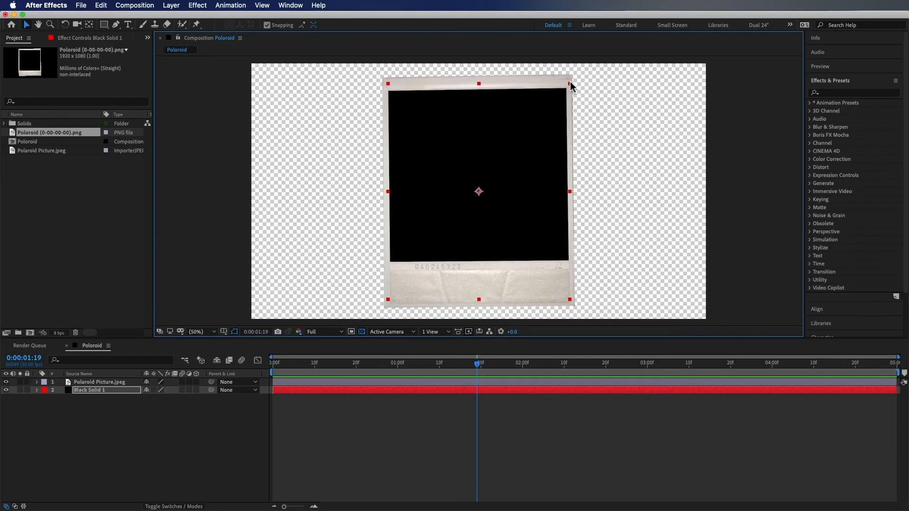
mouse_move(571, 86)
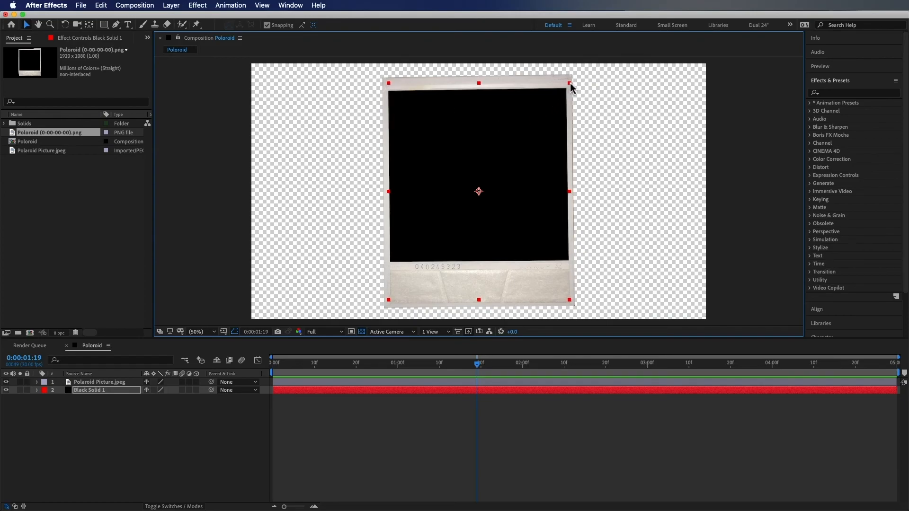
click(64, 426)
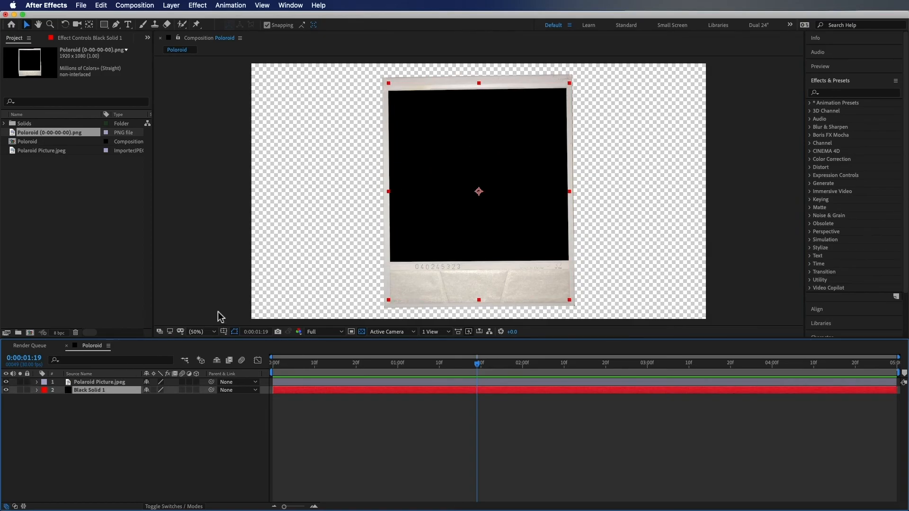
Step: Mask the solid along the photo window and set that mask to Subtract
click(117, 24)
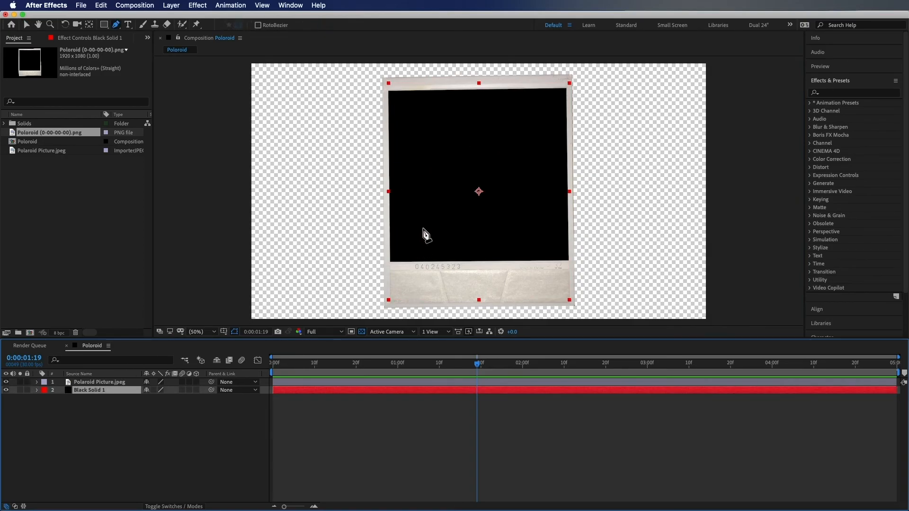
mouse_move(388, 225)
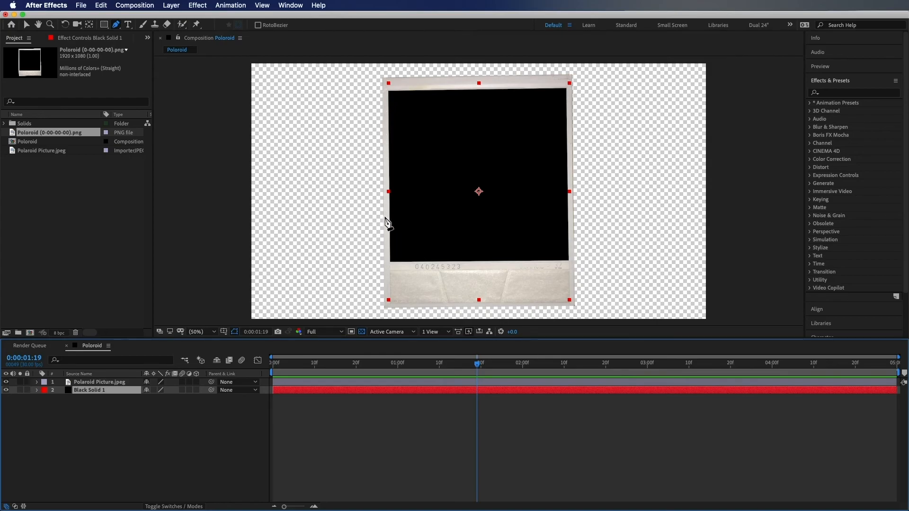
mouse_move(559, 85)
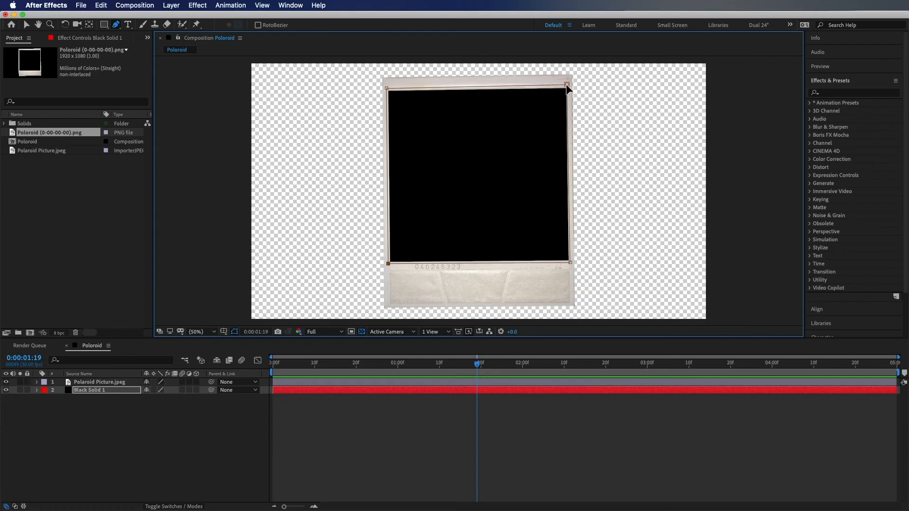
click(99, 390)
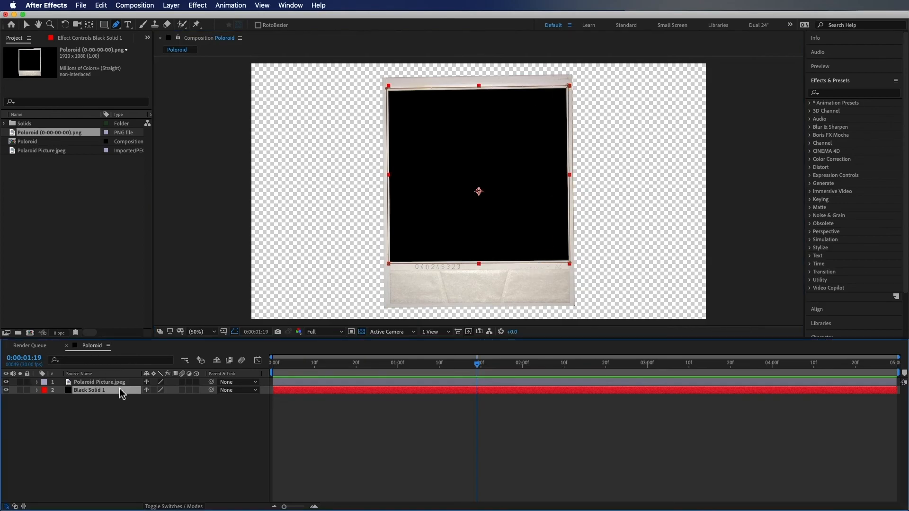
click(157, 398)
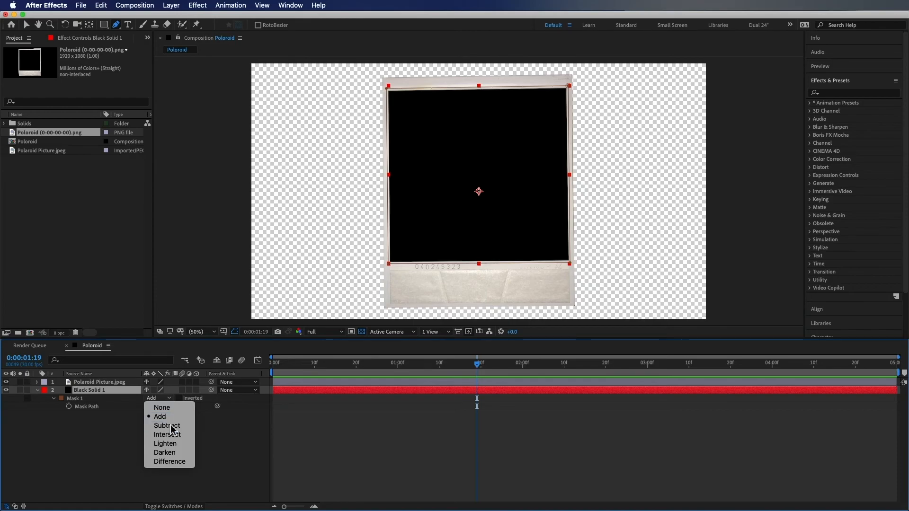
click(166, 426)
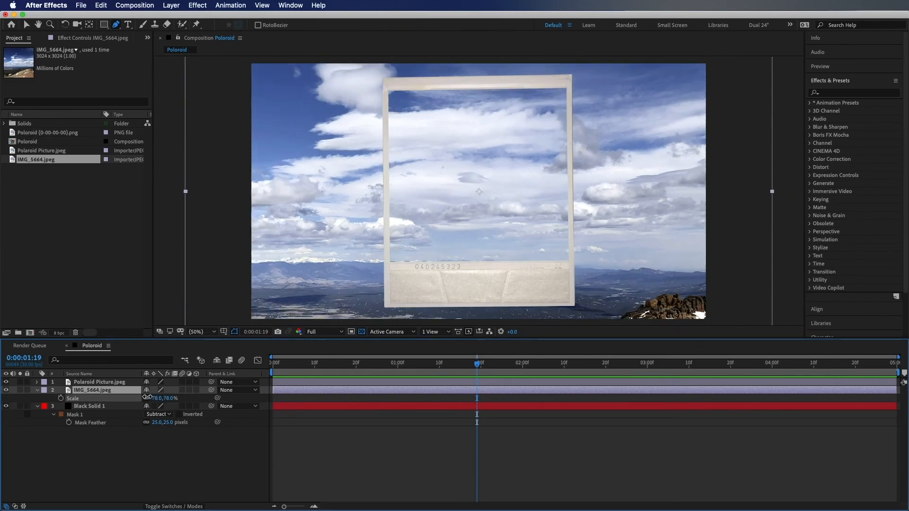
Step: Scrub the IMG_5664 photo's Scale down to about 27%
drag(165, 397, 164, 398)
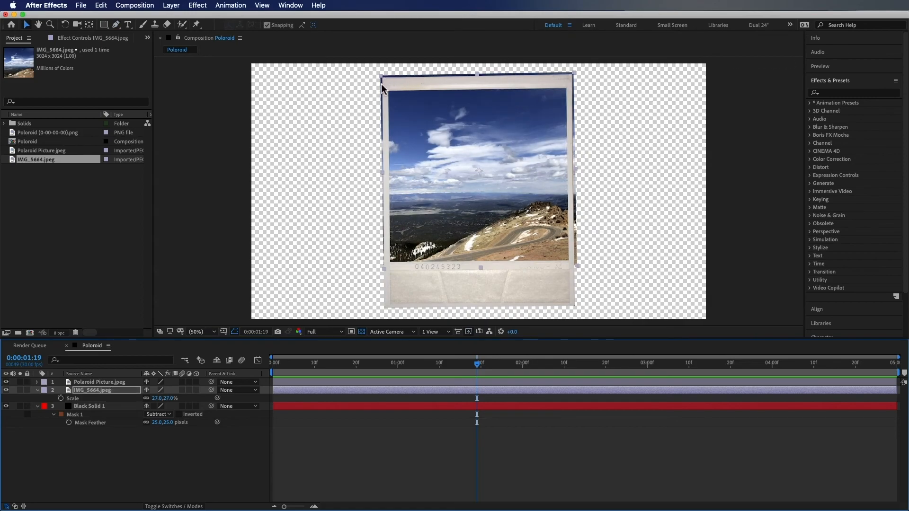
mouse_move(539, 78)
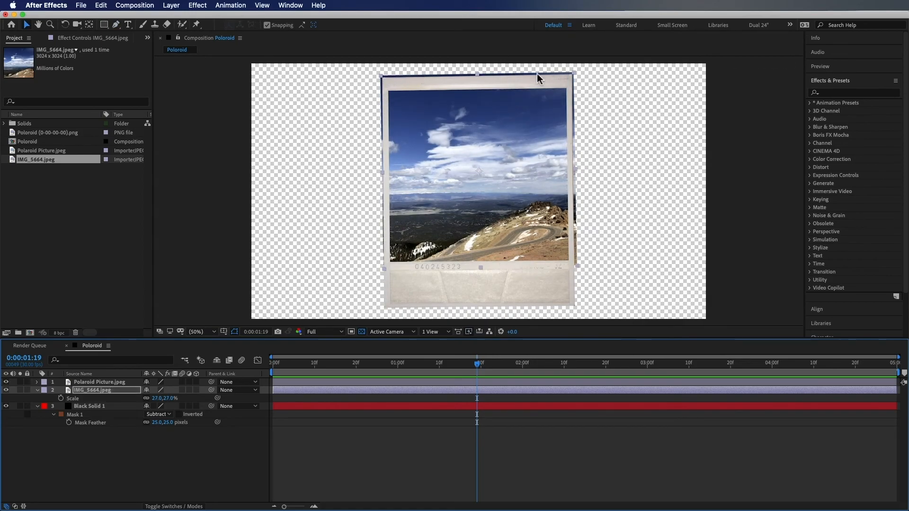
Step: Begin a mask on the mountain photo along the Polaroid window's edge
double_click(93, 390)
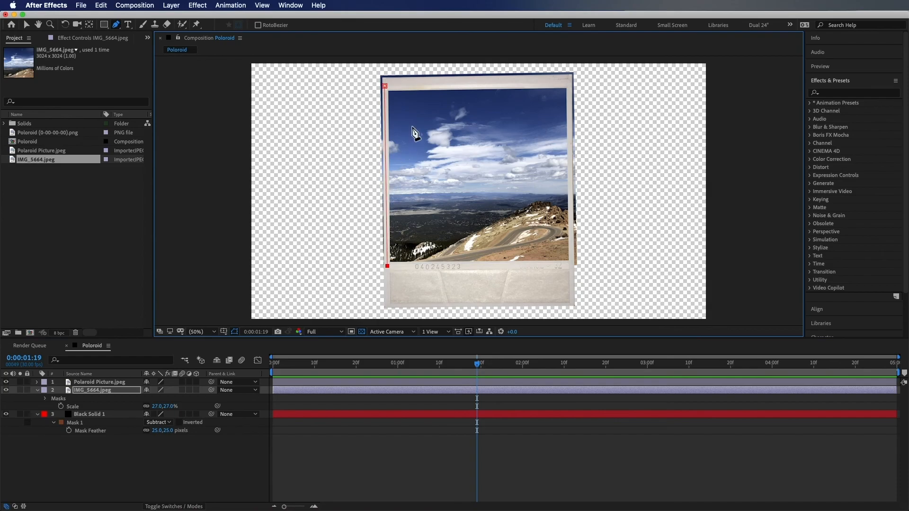
mouse_move(573, 271)
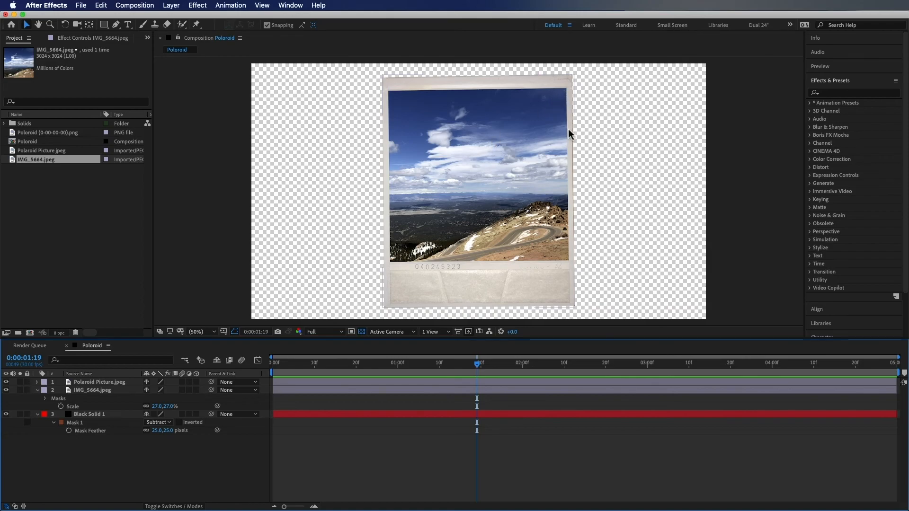
mouse_move(390, 81)
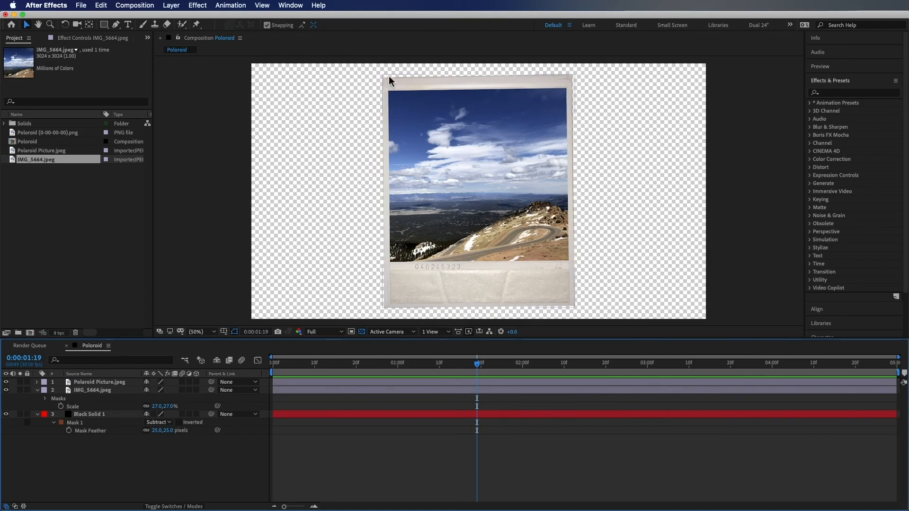
mouse_move(483, 176)
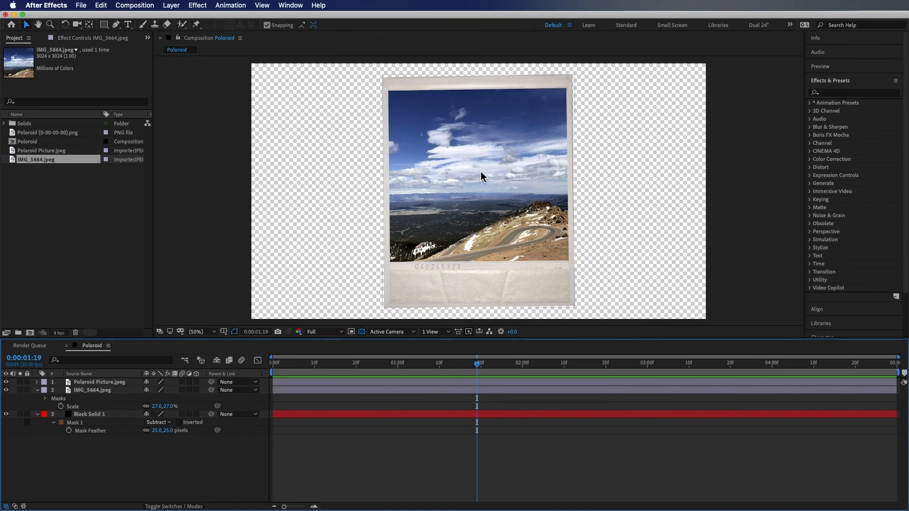
mouse_move(407, 92)
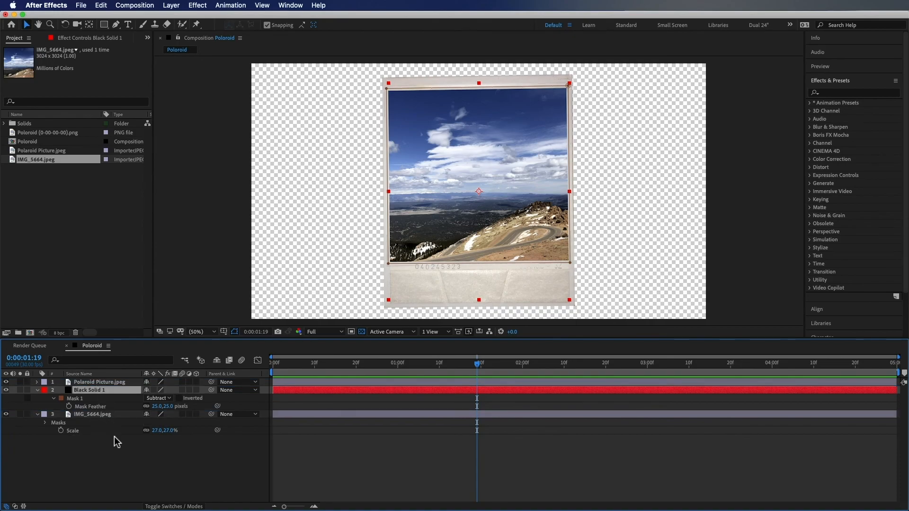
click(197, 332)
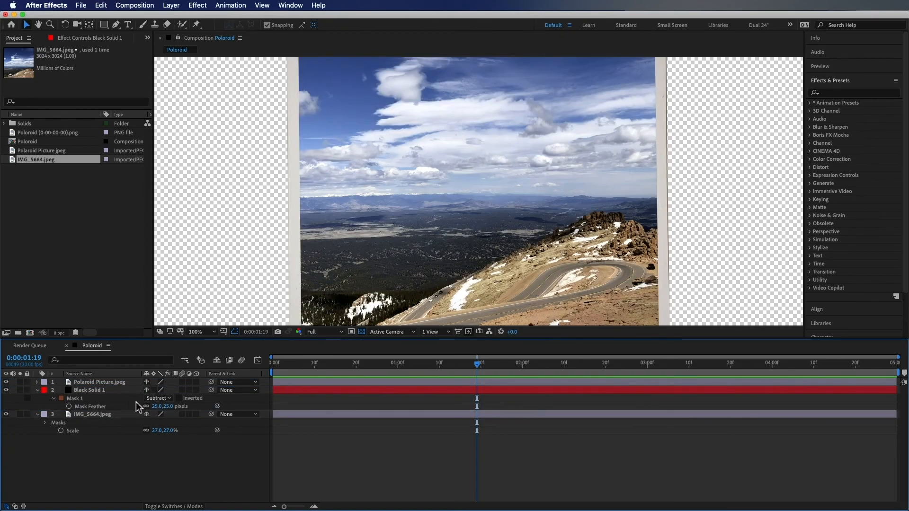
drag(164, 406, 180, 406)
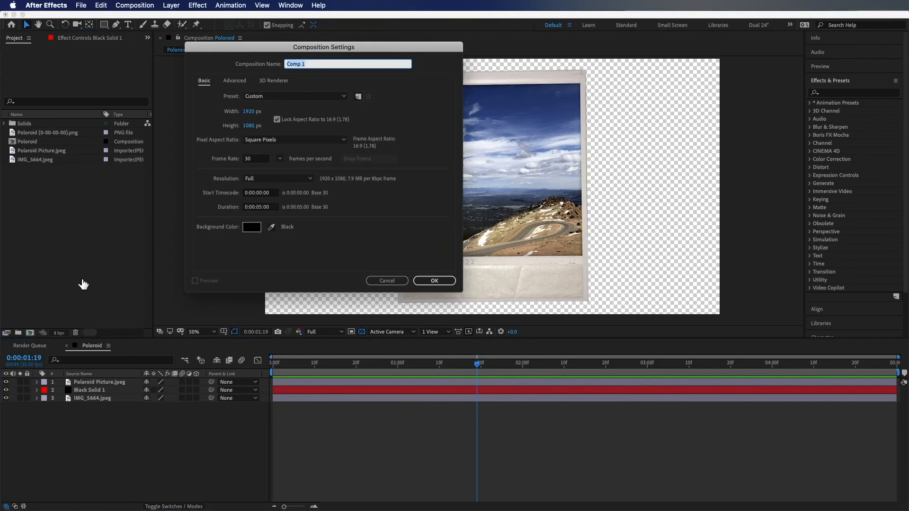
Step: Name the new composition 'Moving Pictures' and confirm the Composition Settings
text(Moving)
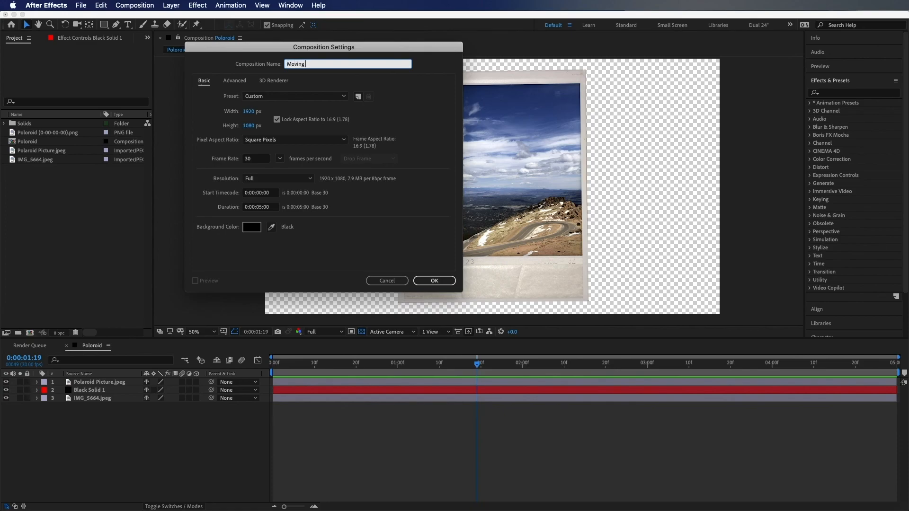
click(434, 281)
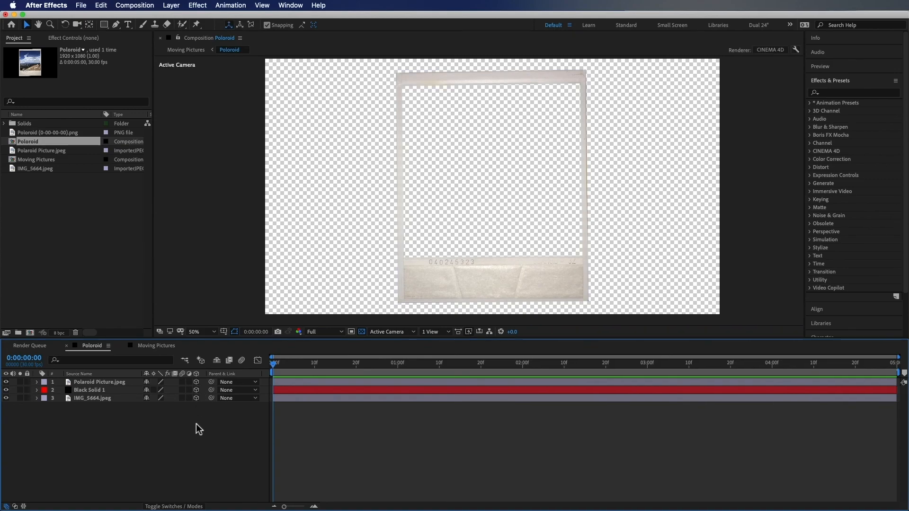
mouse_move(106, 467)
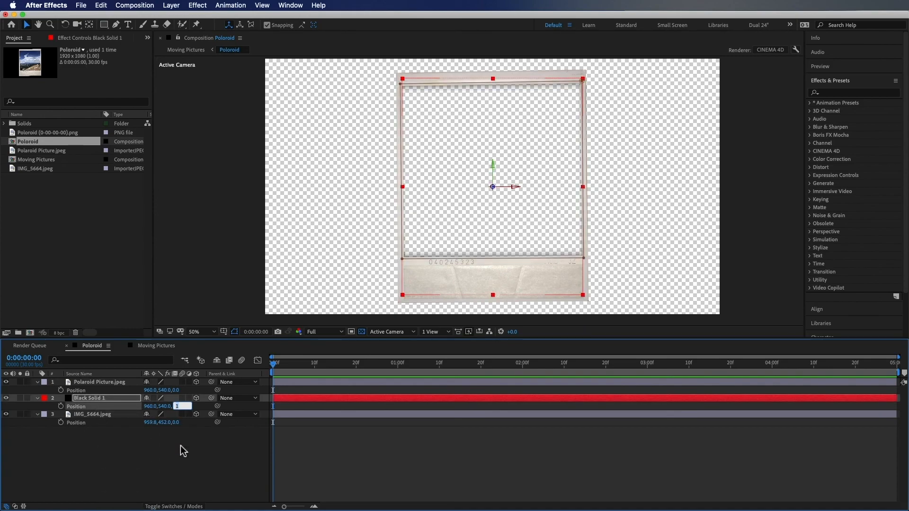
Step: Commit the black solid's Z position of 1, behind the frame at Z 0
click(182, 422)
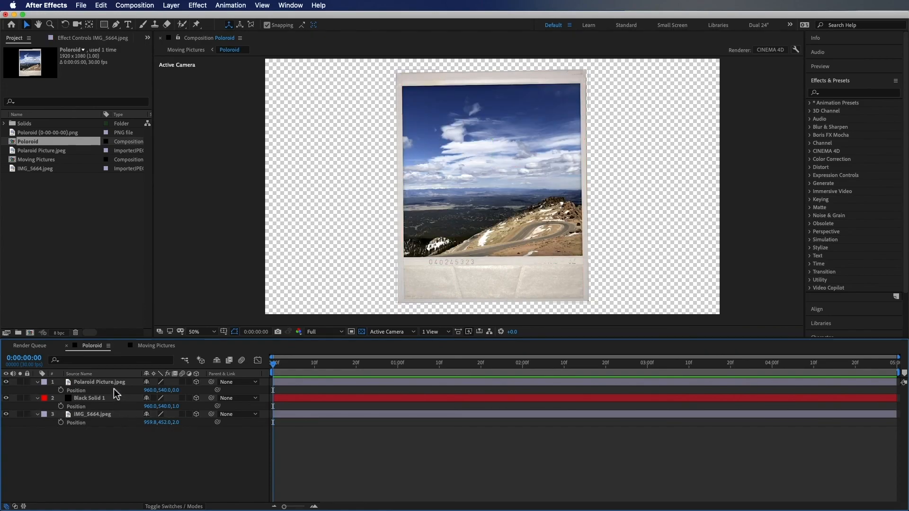
Step: Duplicate the Polaroid Picture frame layer and solo the copy
click(98, 381)
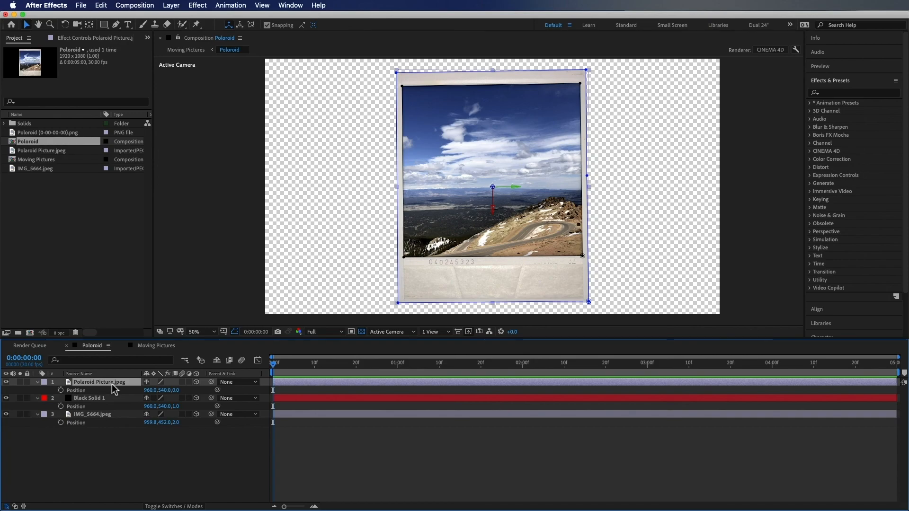
key(cmd+d)
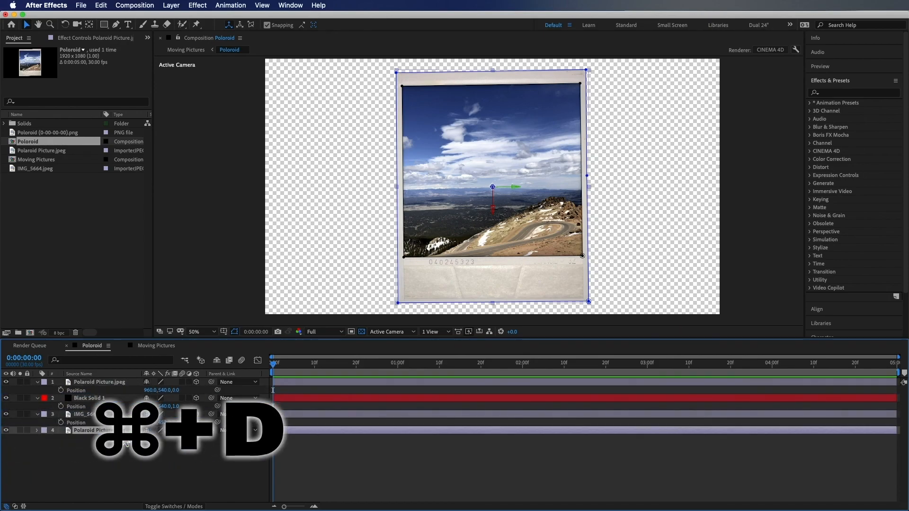
key(cmd+d)
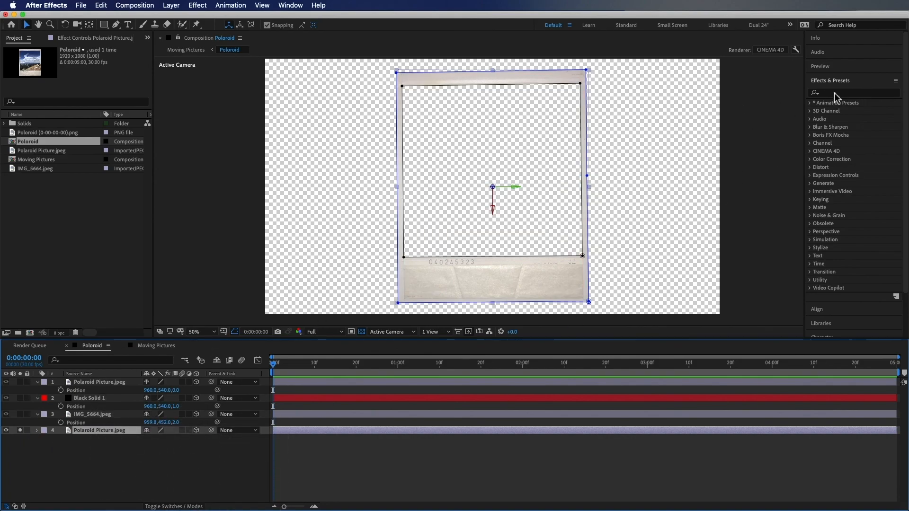
Step: Apply a Levels effect to the copy and raise Input Black to 76
click(854, 92)
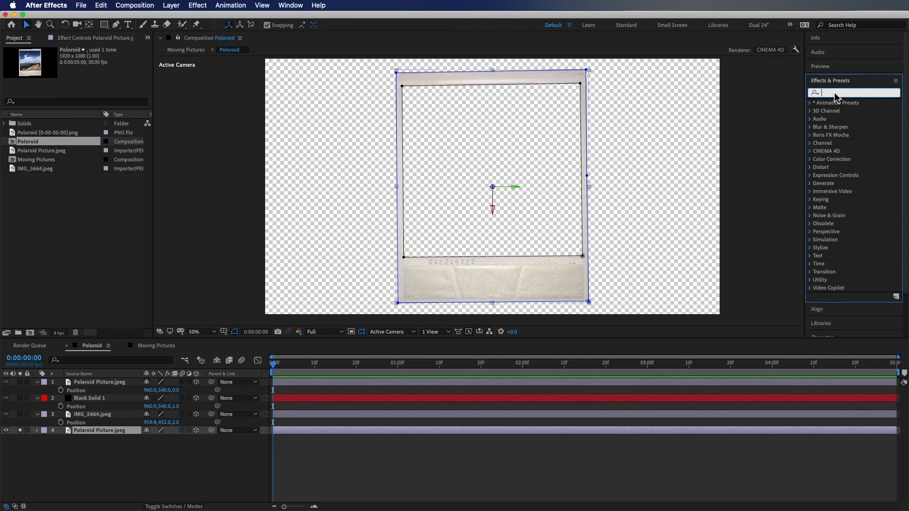
text(levels)
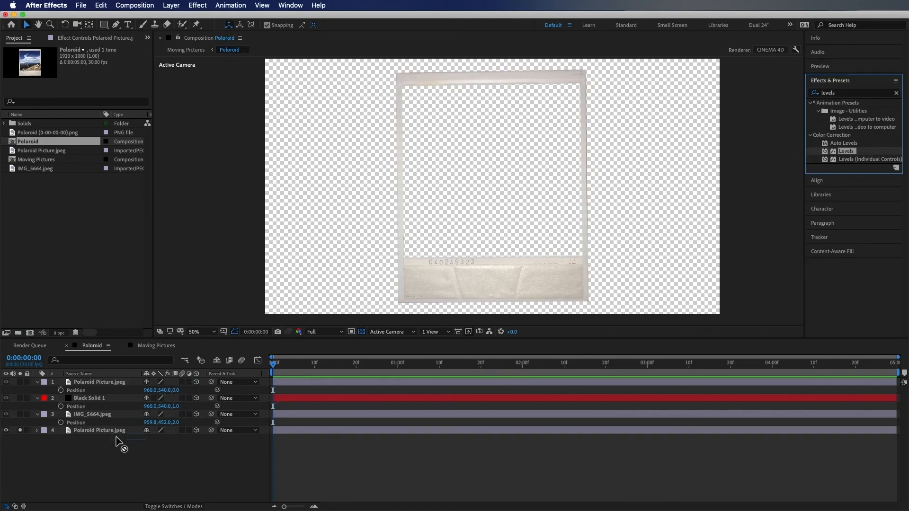
click(99, 430)
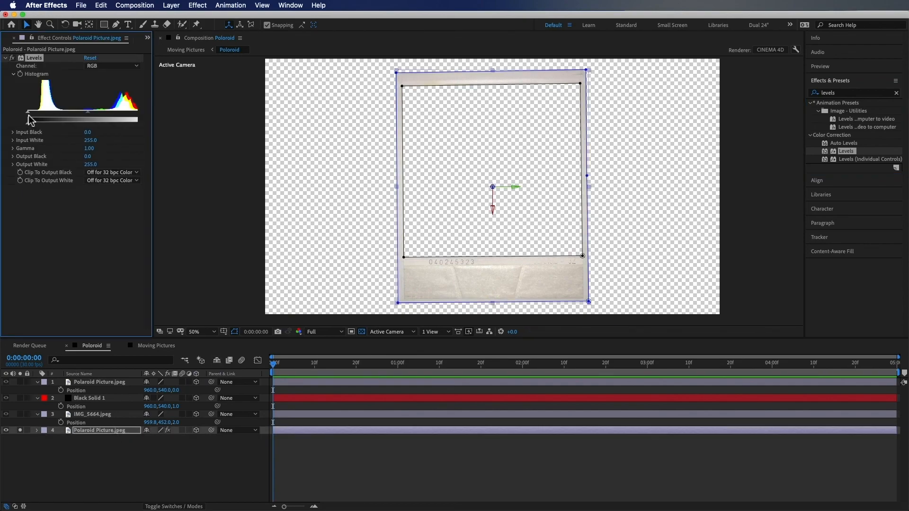
drag(29, 121, 52, 120)
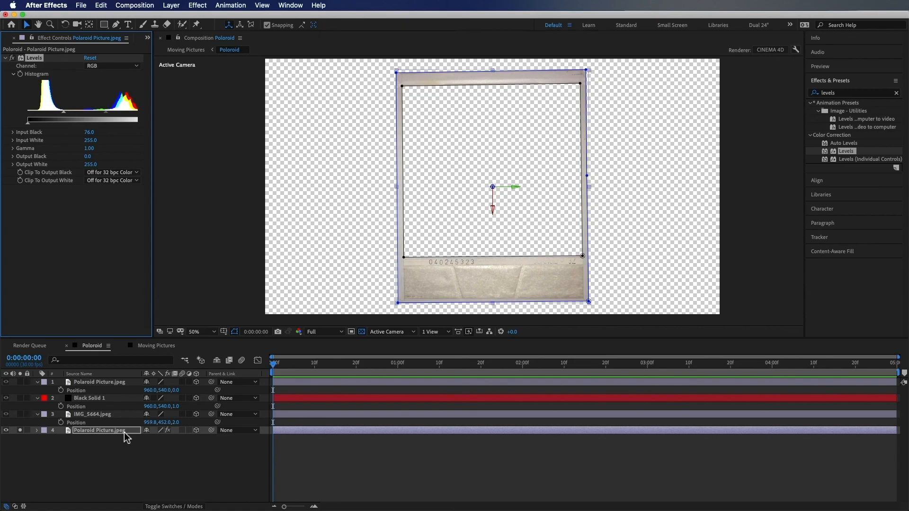
Step: Separate the frame copy's Position into X, Y and Z dimensions
click(36, 430)
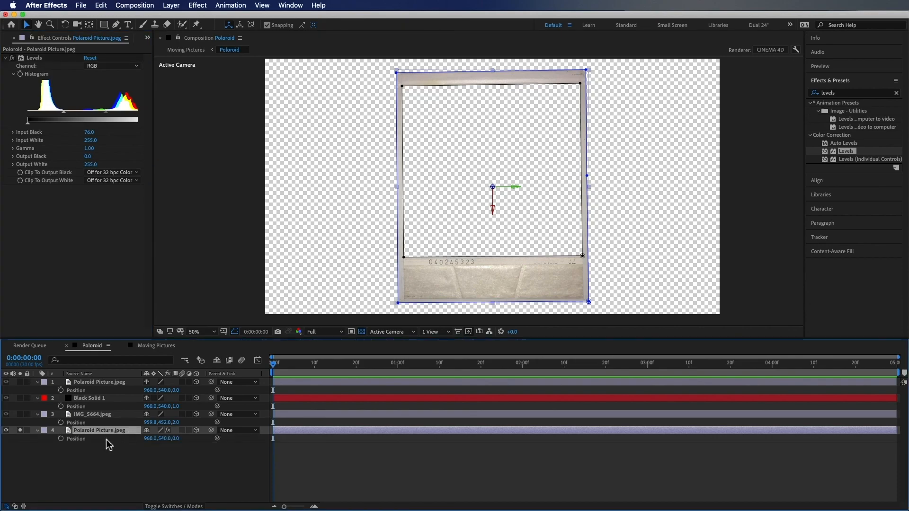
right_click(75, 445)
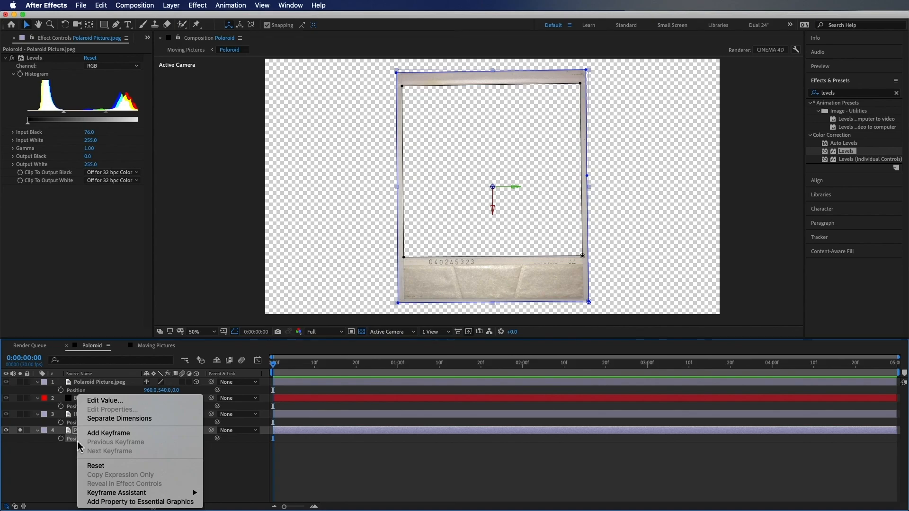
mouse_move(118, 418)
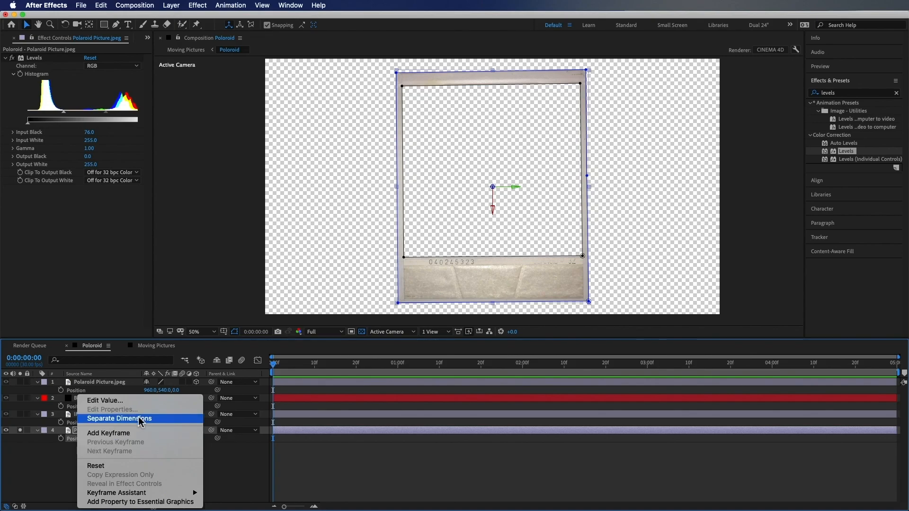
click(118, 418)
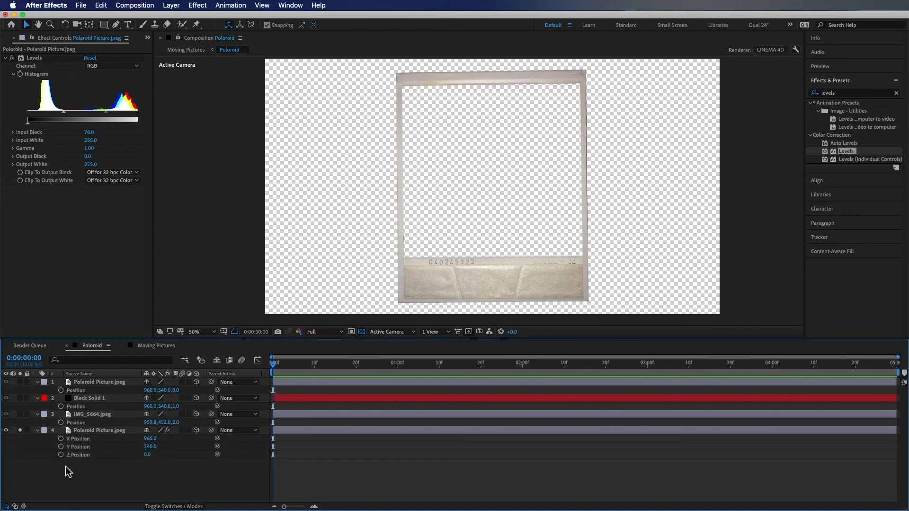
mouse_move(61, 455)
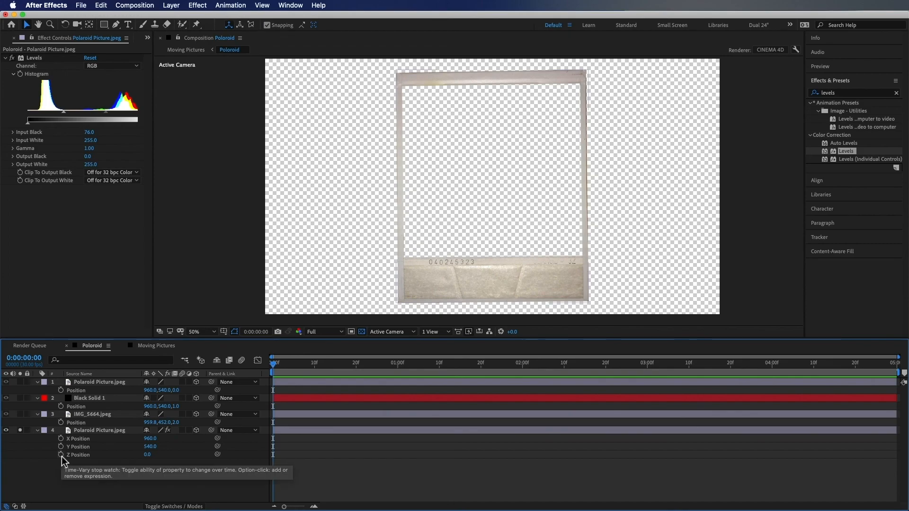
Step: Drive the copy's Z Position with an 'index' expression
click(61, 455)
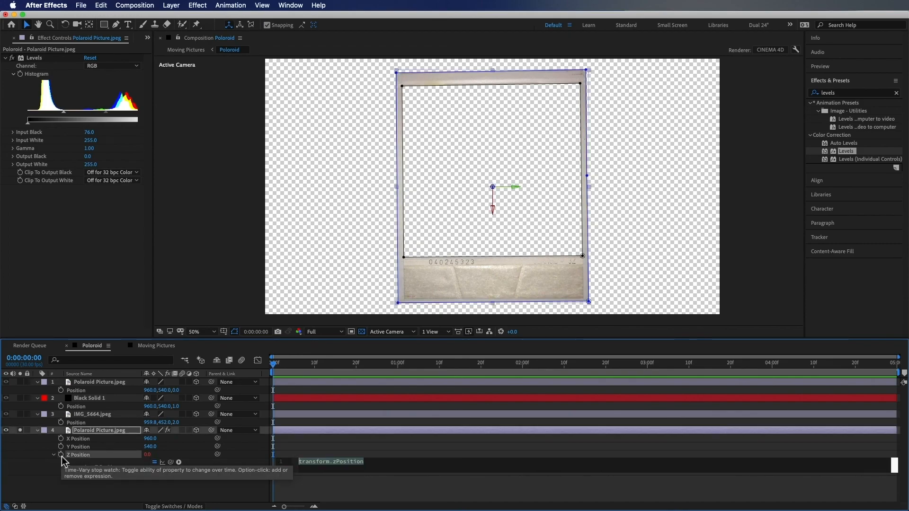
text(inde)
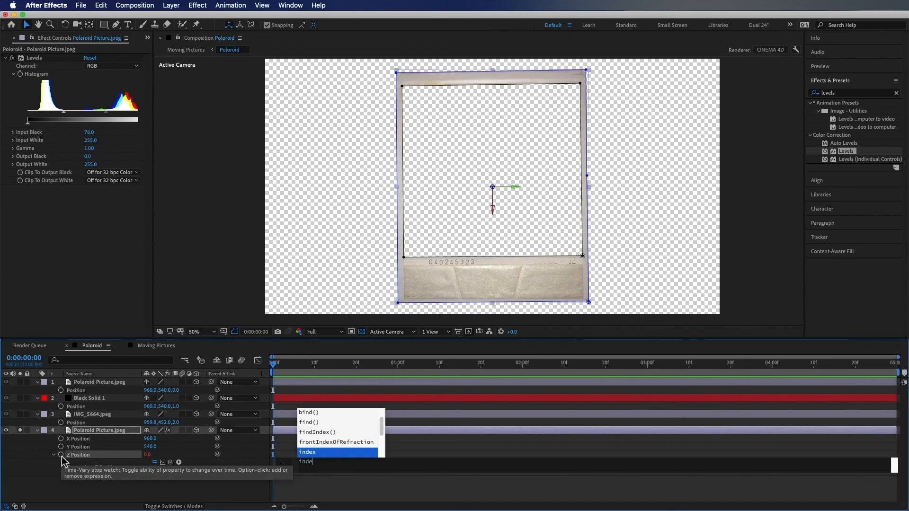
key(Return)
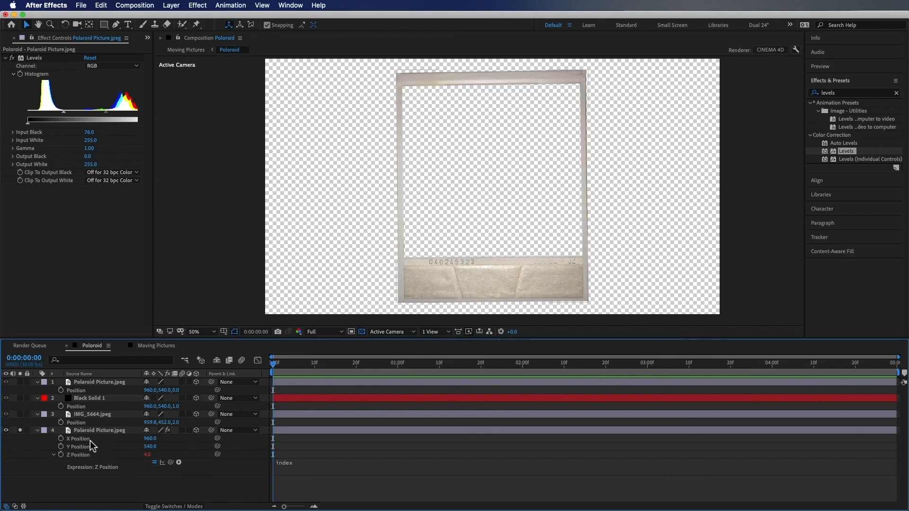
Step: Commit the expression, duplicate the frame layer into many depth copies, and collapse all layers
click(85, 430)
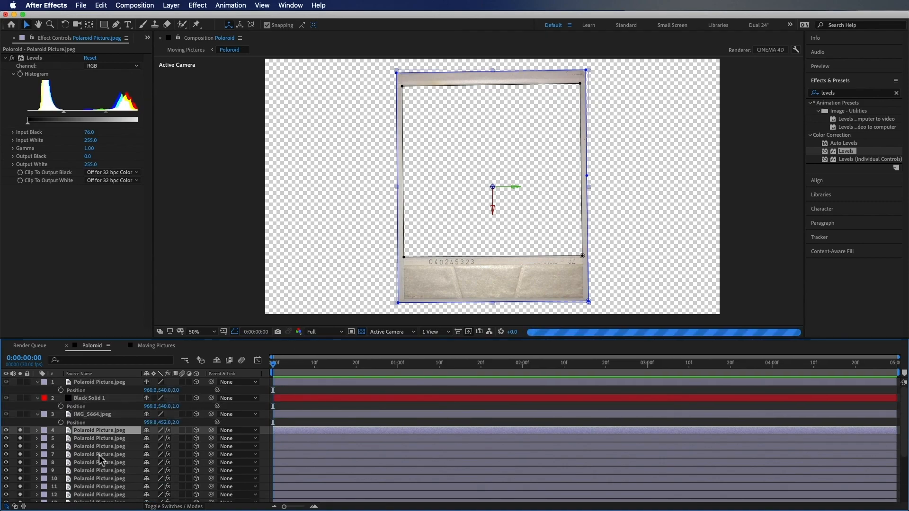
key(cmd+a)
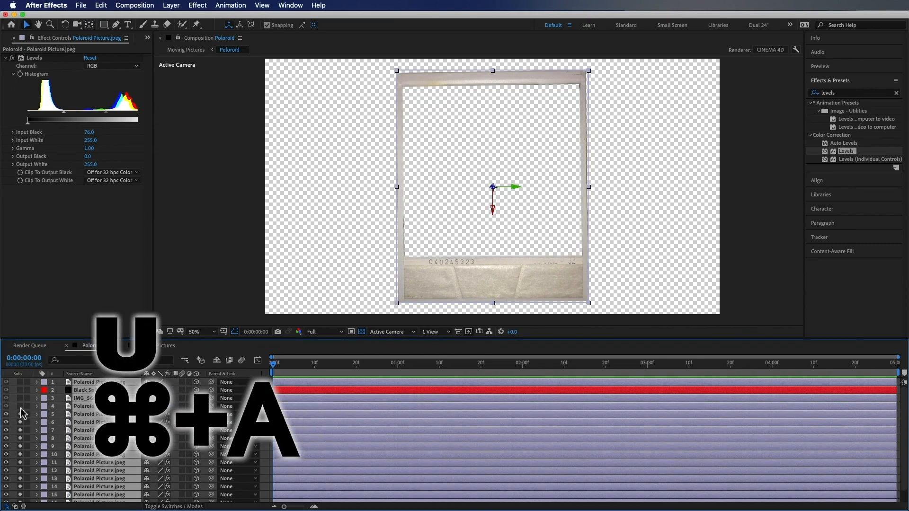
key(cmd+a)
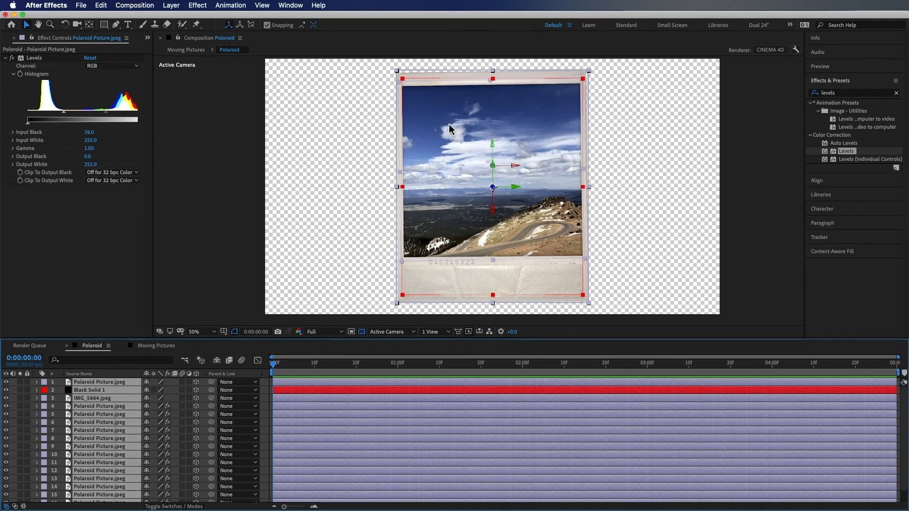
mouse_move(558, 85)
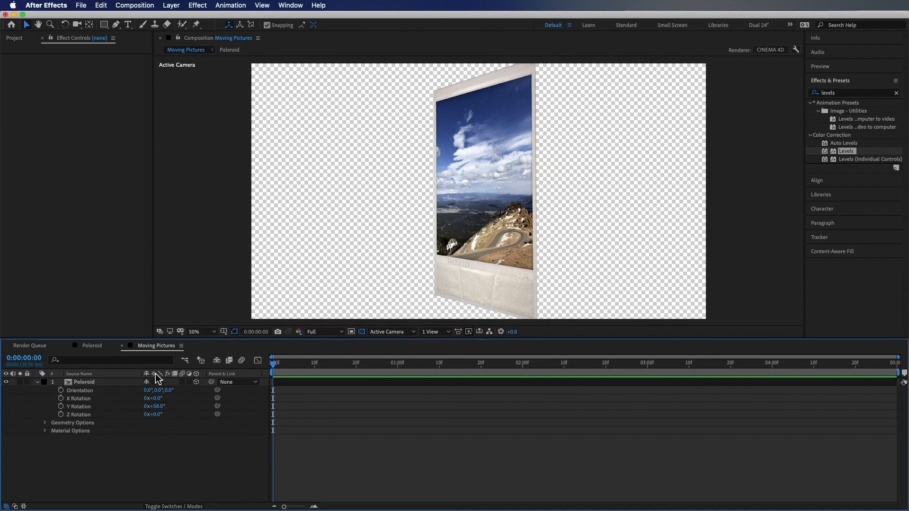
mouse_move(153, 382)
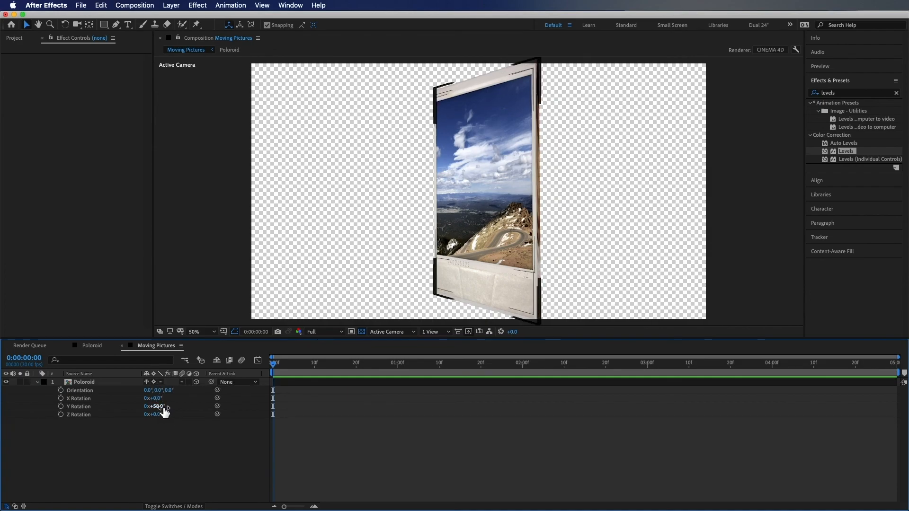
Step: Scrub the Poloroid layer's Y Rotation from 58° to about −51°
drag(155, 406, 122, 406)
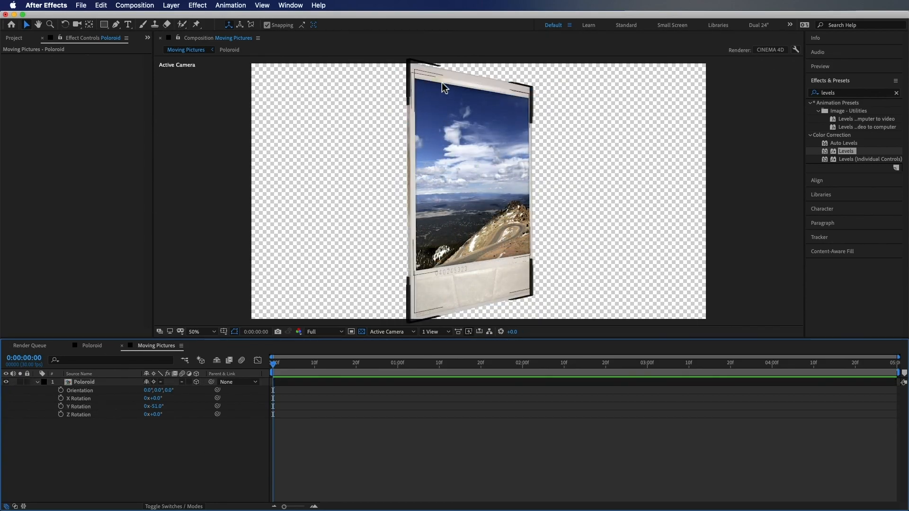
mouse_move(411, 135)
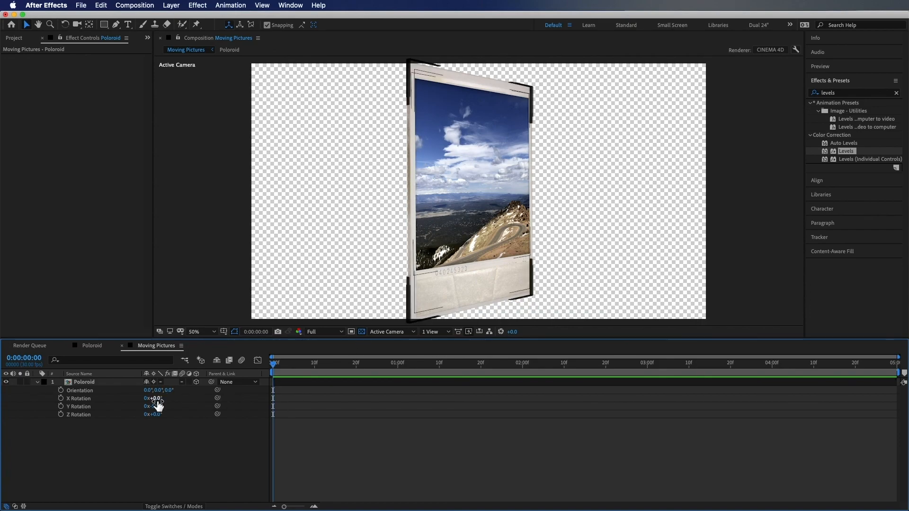
Step: Keyframe Y Rotation at −21° at 0:00 and about 17° at 4:01
drag(152, 406, 169, 407)
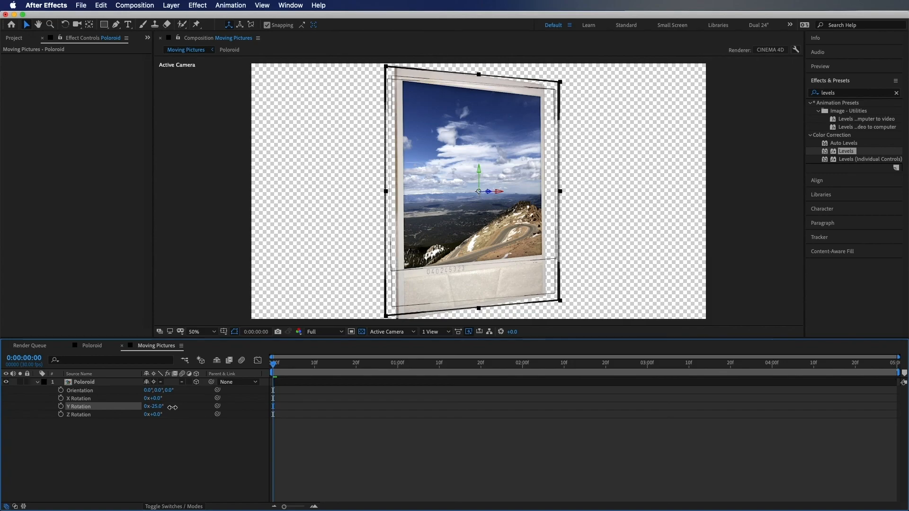
drag(154, 406, 153, 406)
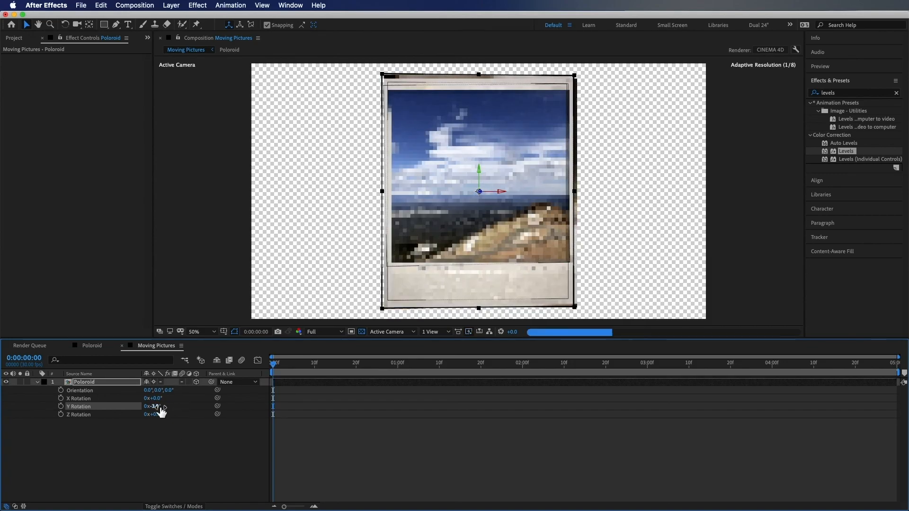
drag(159, 406, 148, 407)
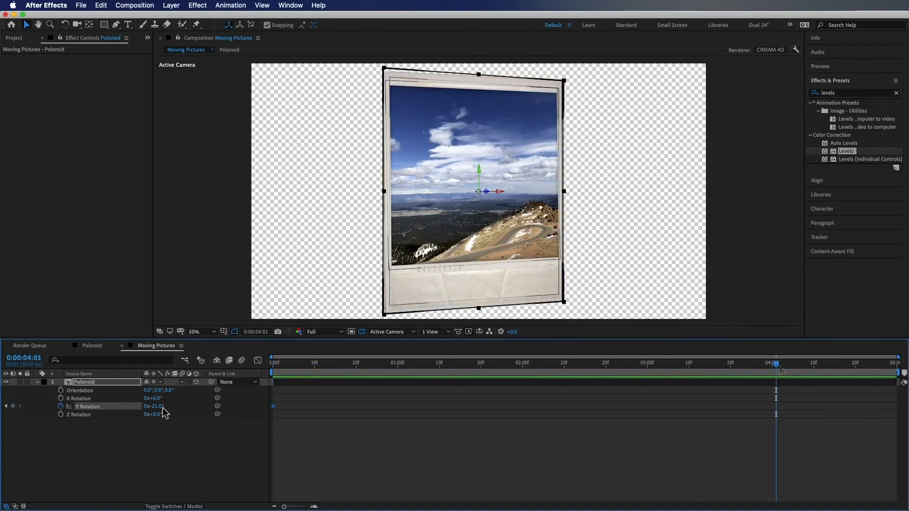
drag(154, 407, 180, 406)
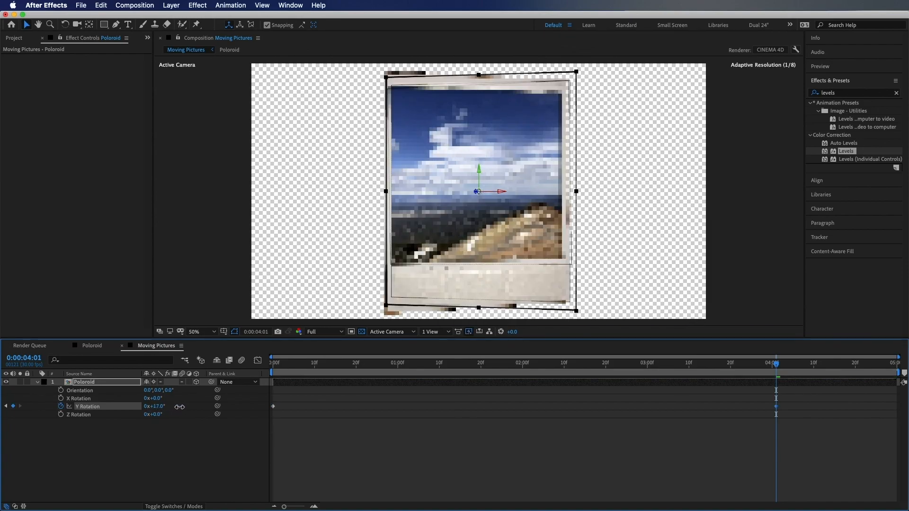